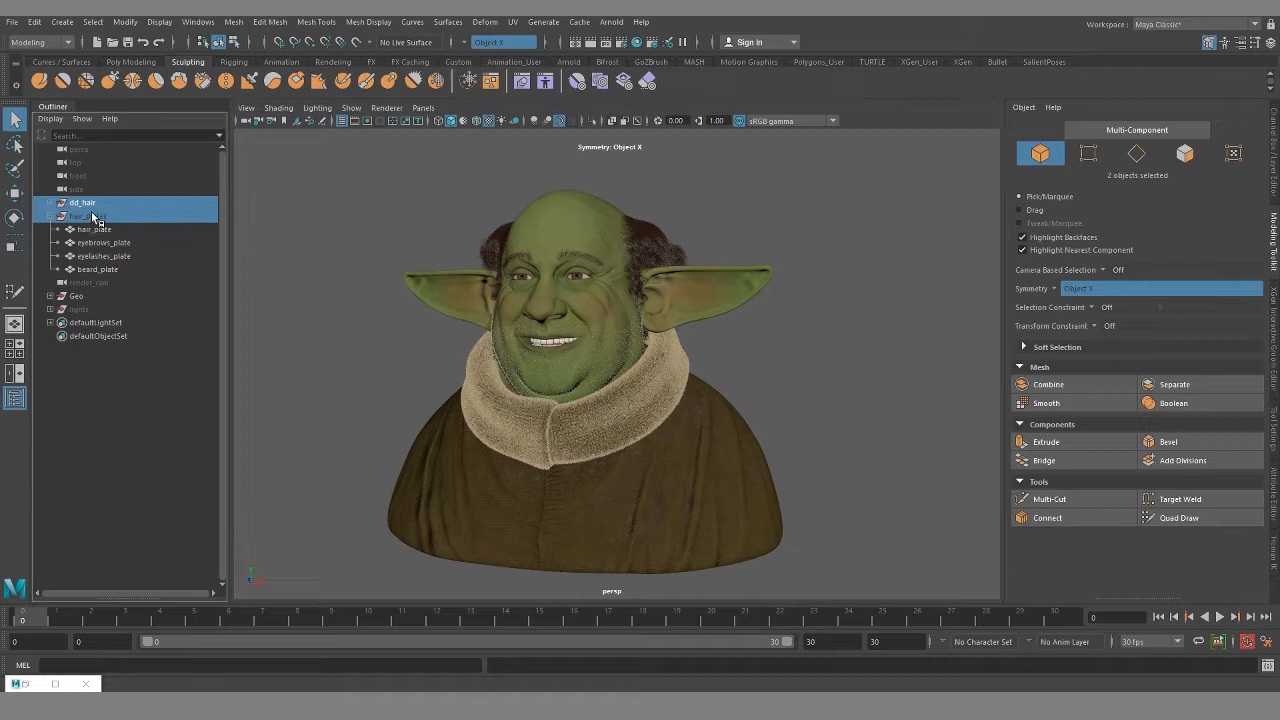
Hide the fur groom group so the beard and eyebrow plate meshes show on the face
{"action": "left_click", "coordinate": [88, 216]}
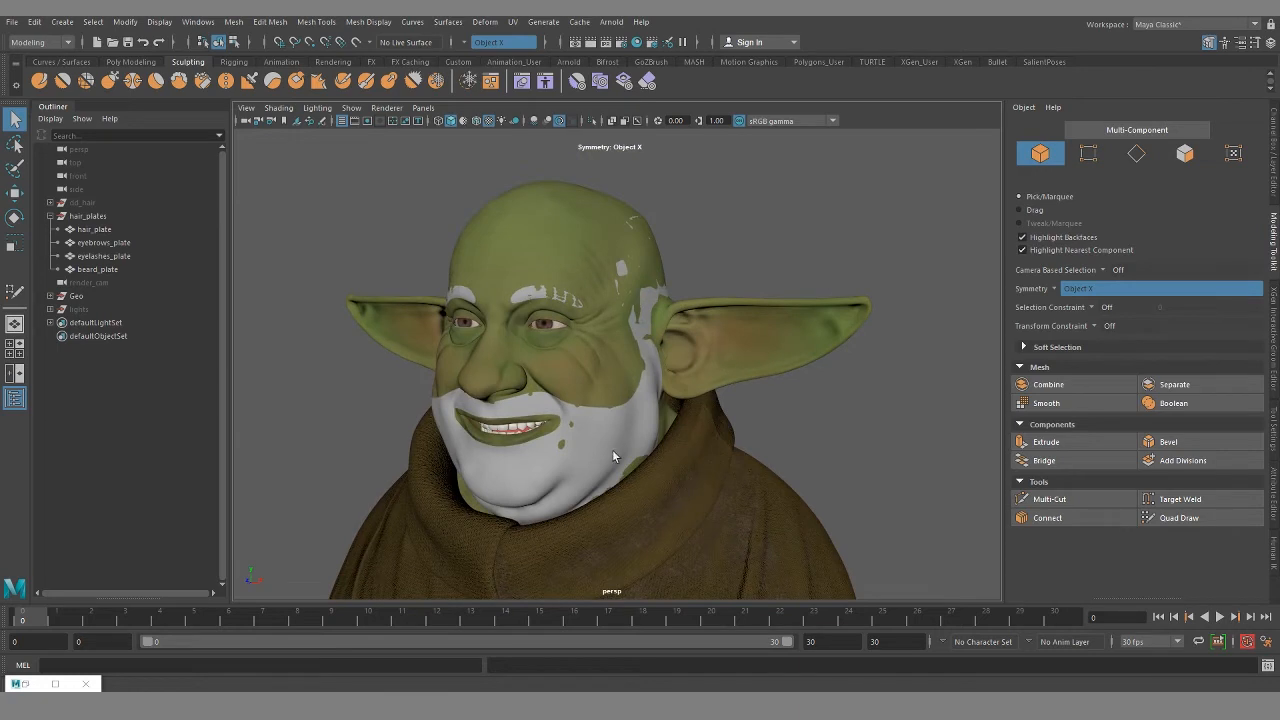
{"action": "mouse_move", "coordinate": [678, 442]}
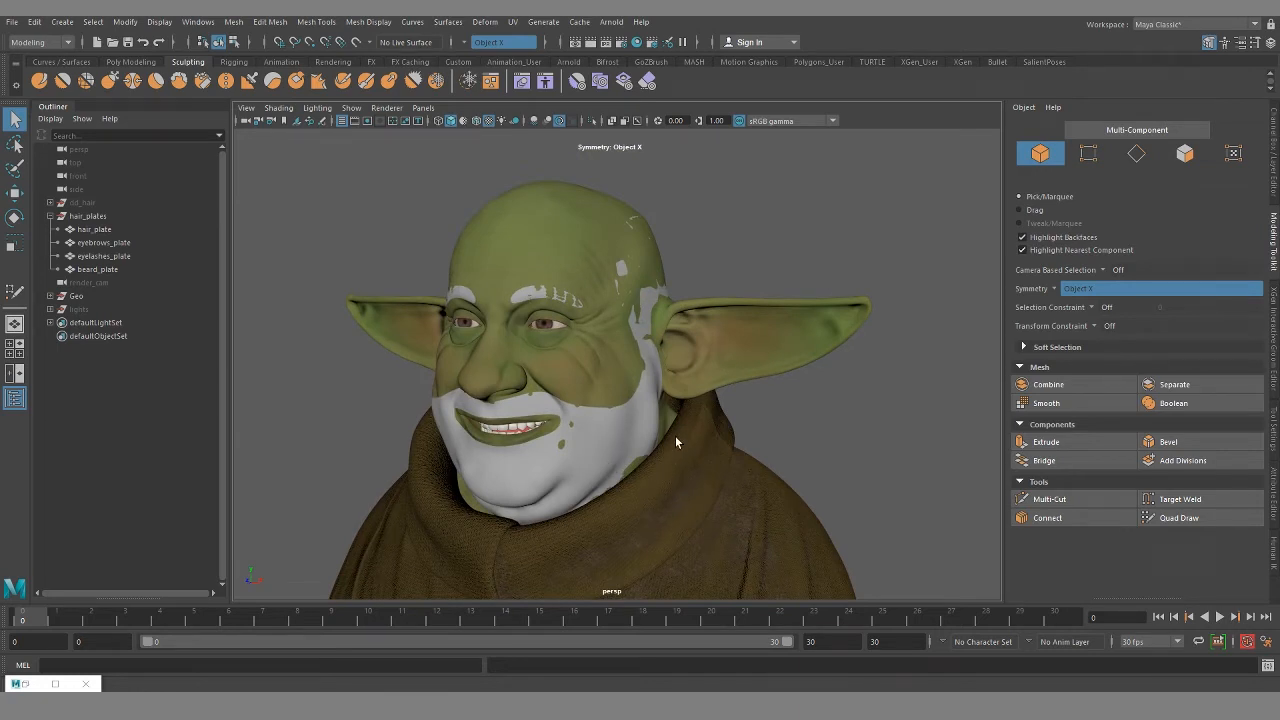
{"action": "mouse_move", "coordinate": [578, 498]}
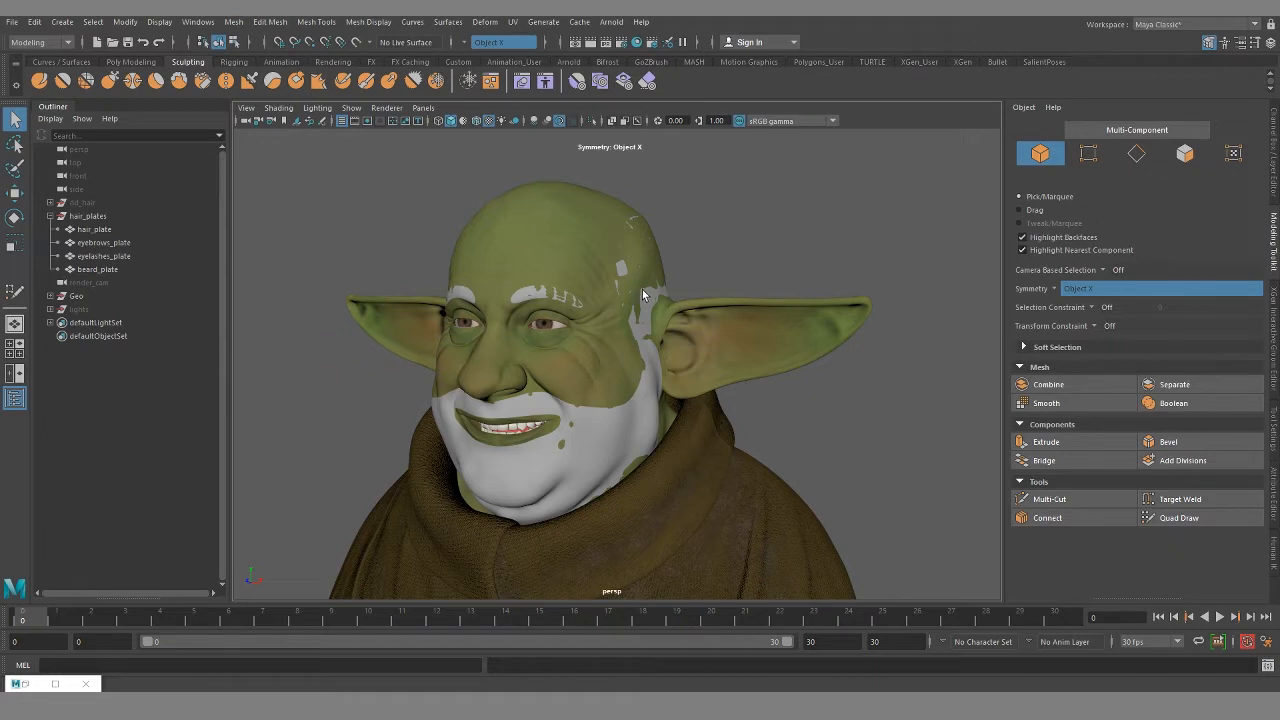
{"action": "mouse_move", "coordinate": [640, 330]}
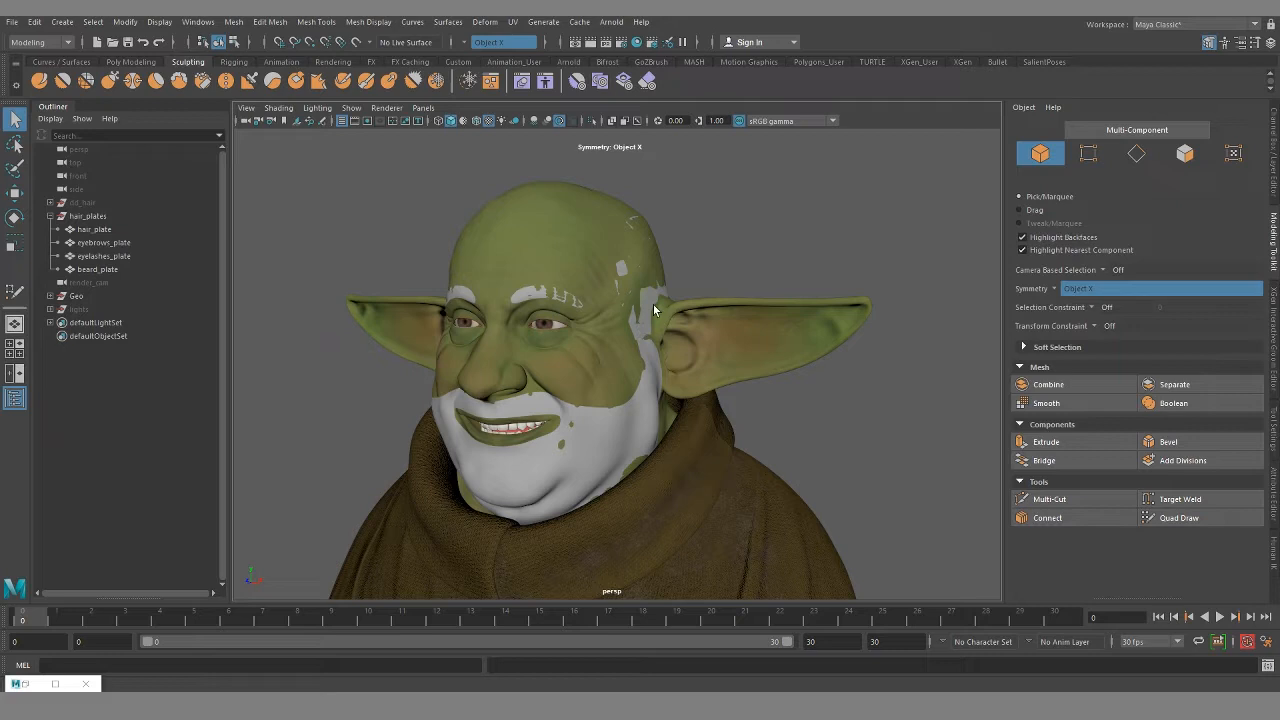
{"action": "mouse_move", "coordinate": [170, 324]}
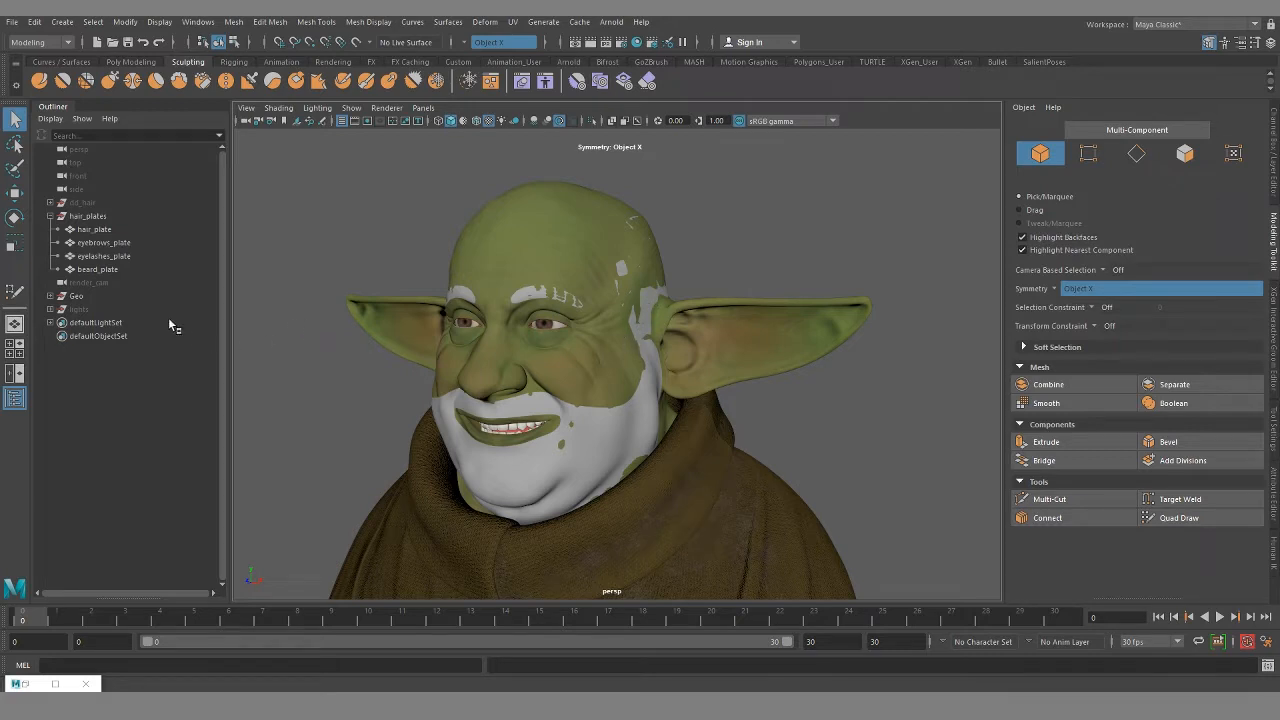
{"action": "mouse_move", "coordinate": [92, 228]}
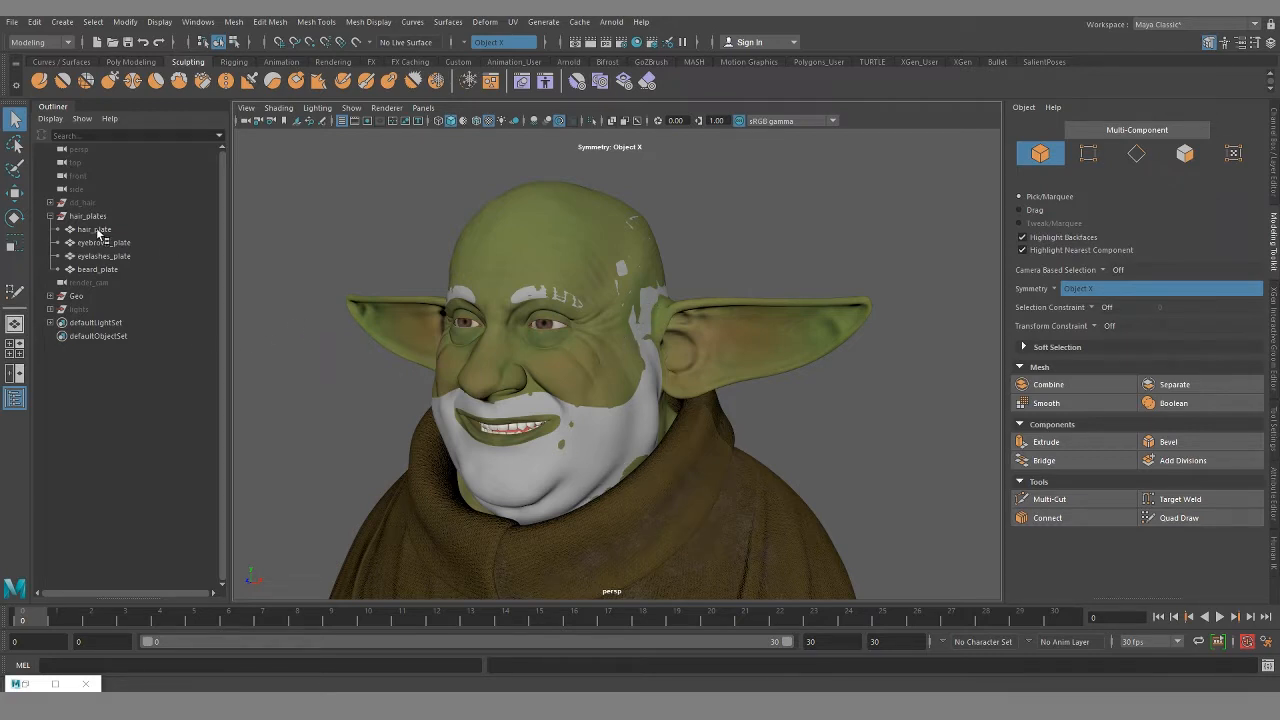
Single out the eyebrows_plate and then the beard_plate to show each wireframe
{"action": "left_click", "coordinate": [92, 228]}
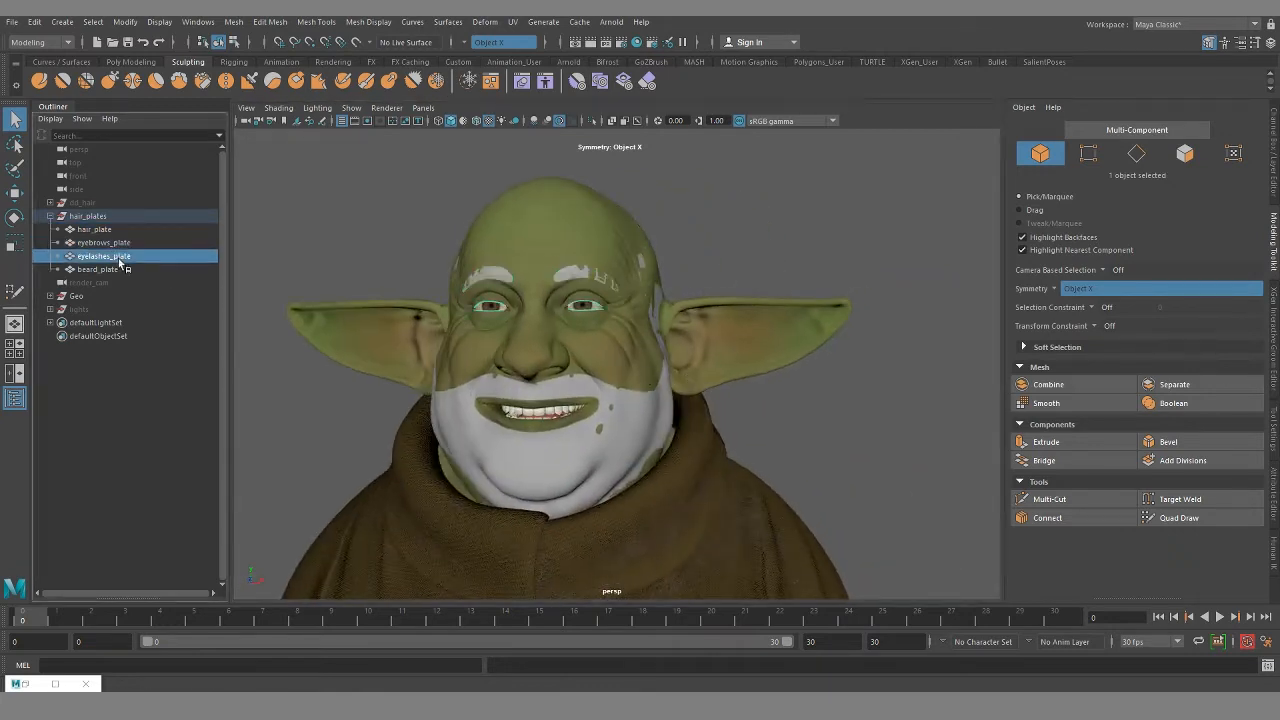
{"action": "left_click", "coordinate": [96, 268]}
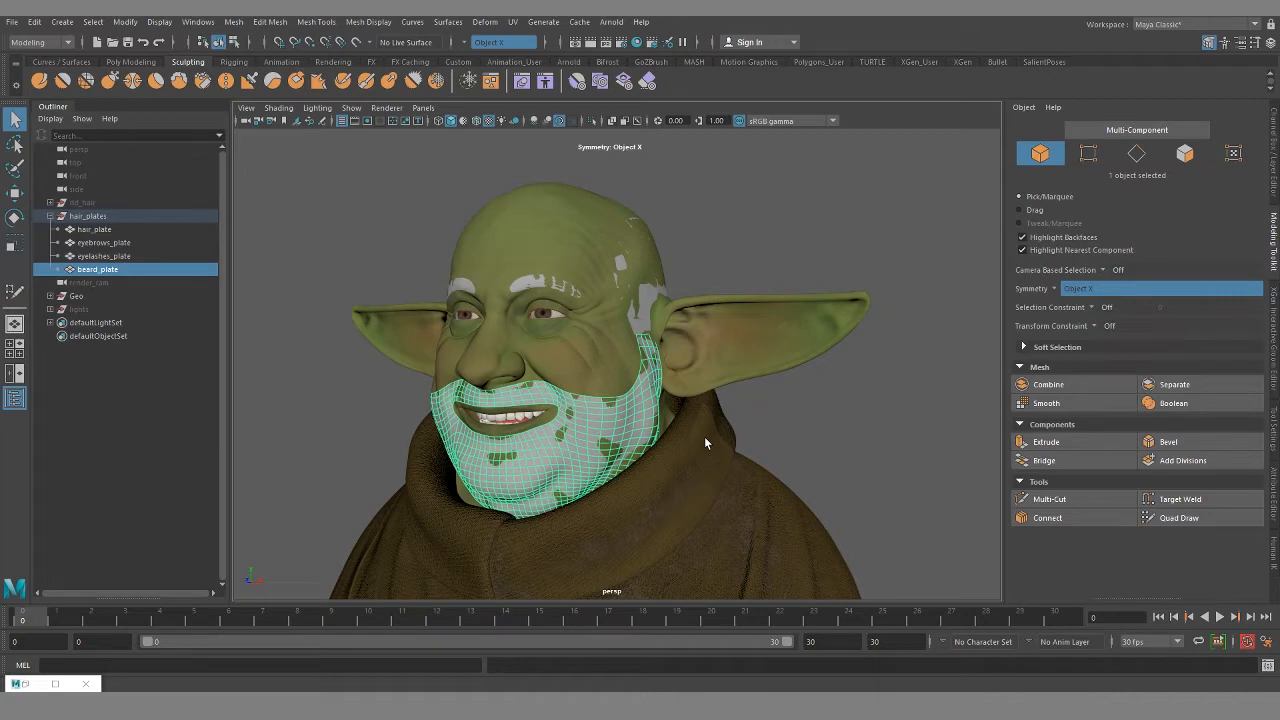
{"action": "mouse_move", "coordinate": [704, 440]}
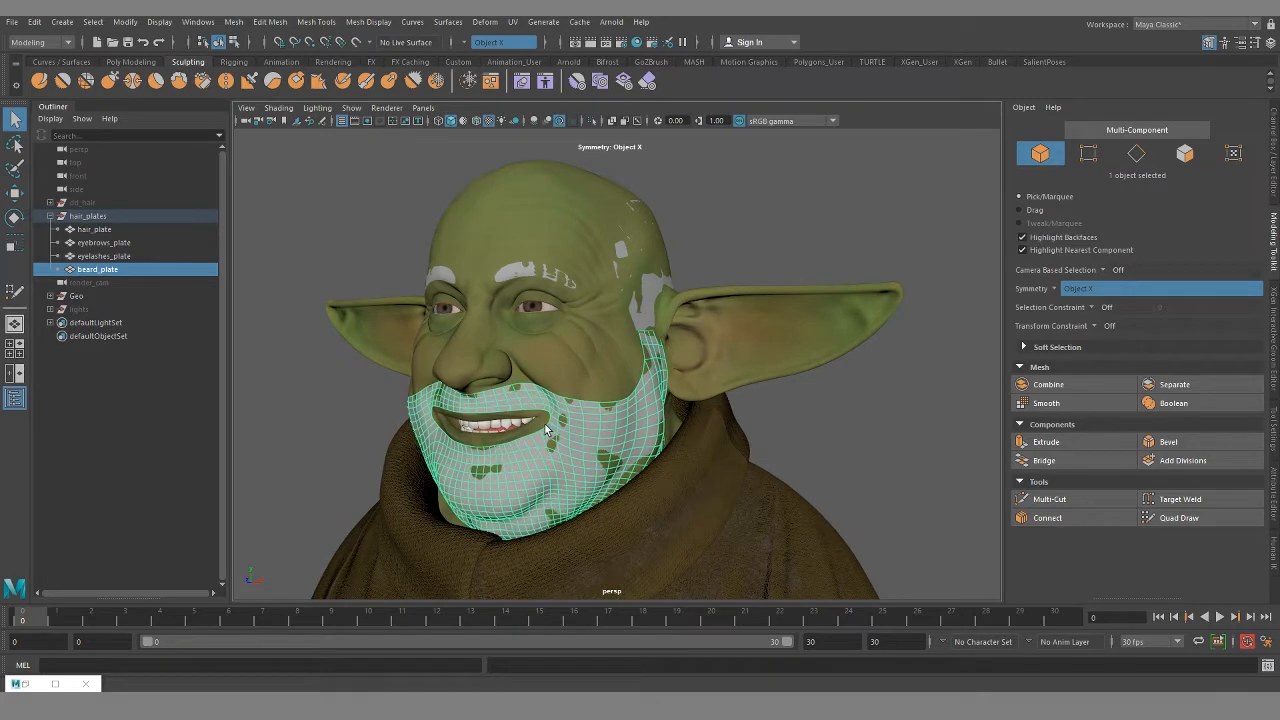
{"action": "mouse_move", "coordinate": [658, 300]}
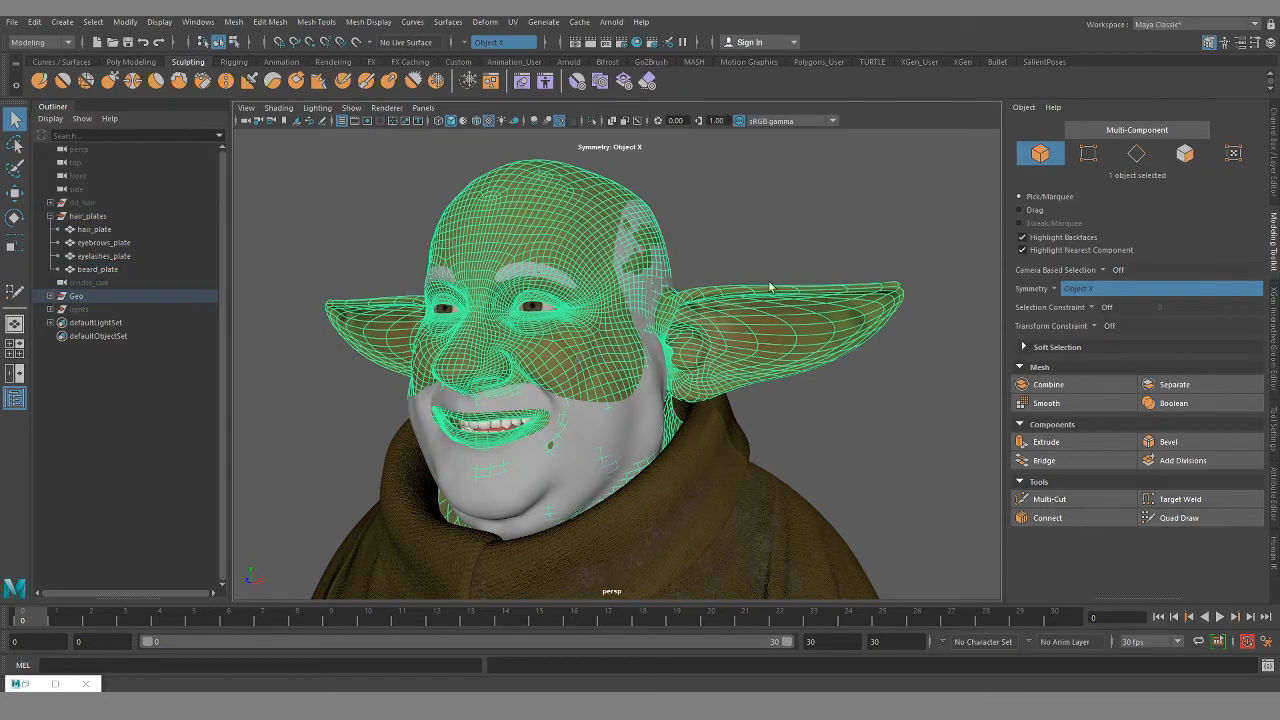
{"action": "mouse_move", "coordinate": [610, 408]}
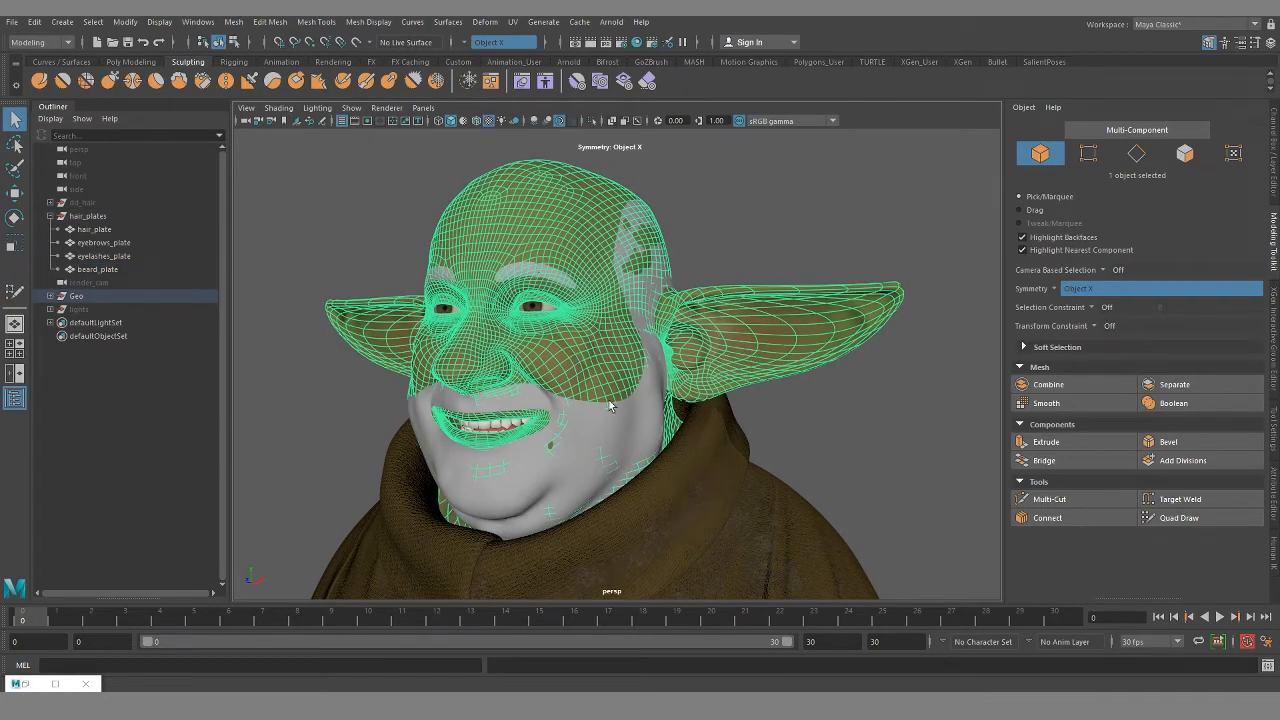
{"action": "mouse_move", "coordinate": [620, 324]}
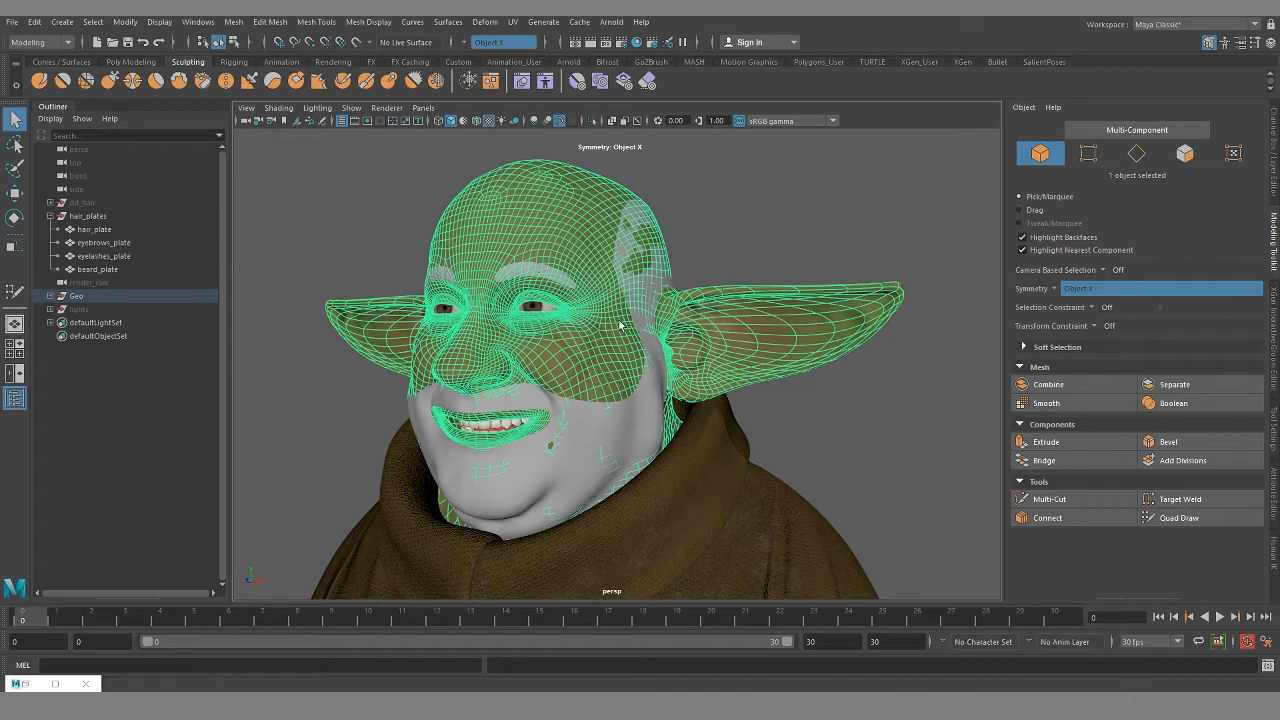
{"action": "mouse_move", "coordinate": [620, 330]}
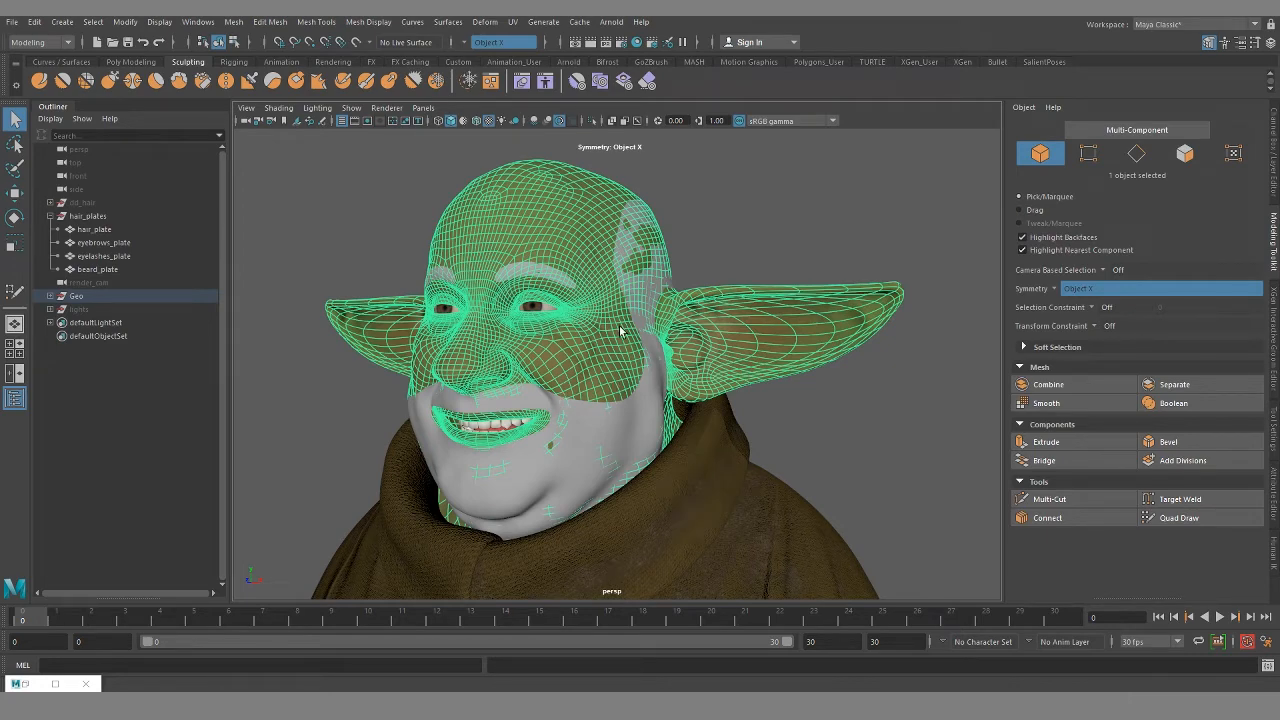
{"action": "mouse_move", "coordinate": [600, 386]}
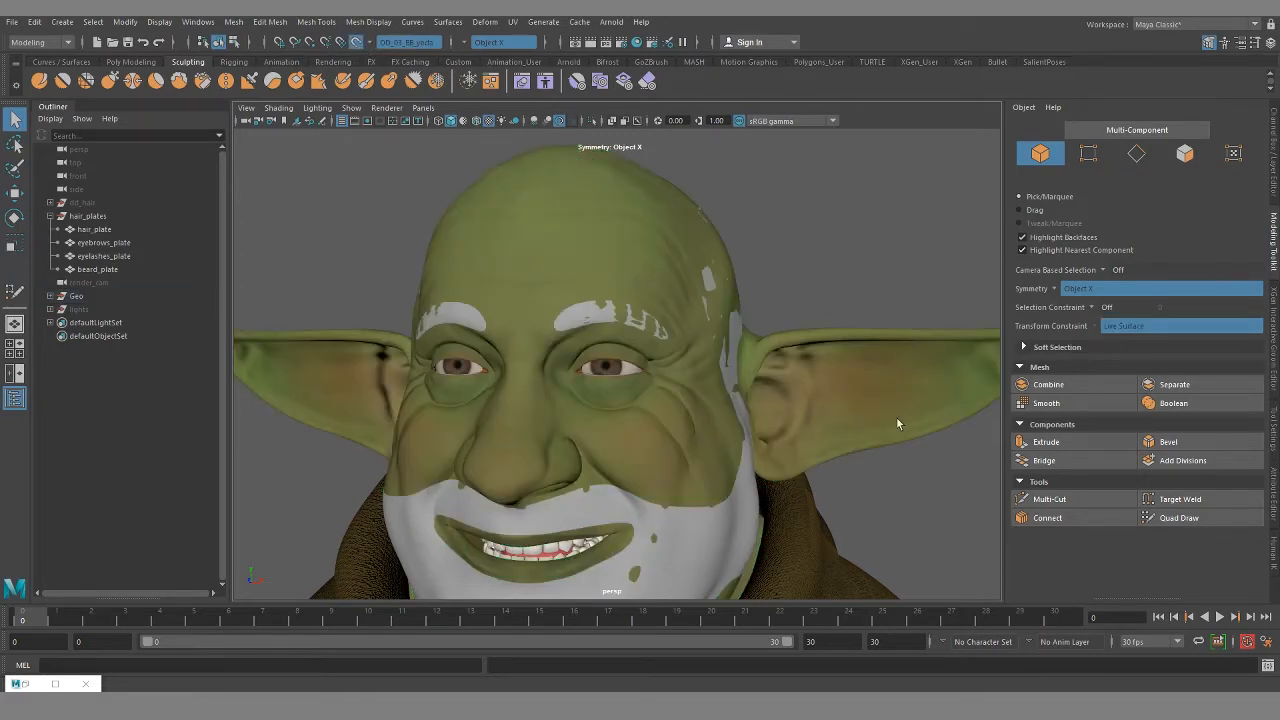
{"action": "left_click", "coordinate": [1176, 516]}
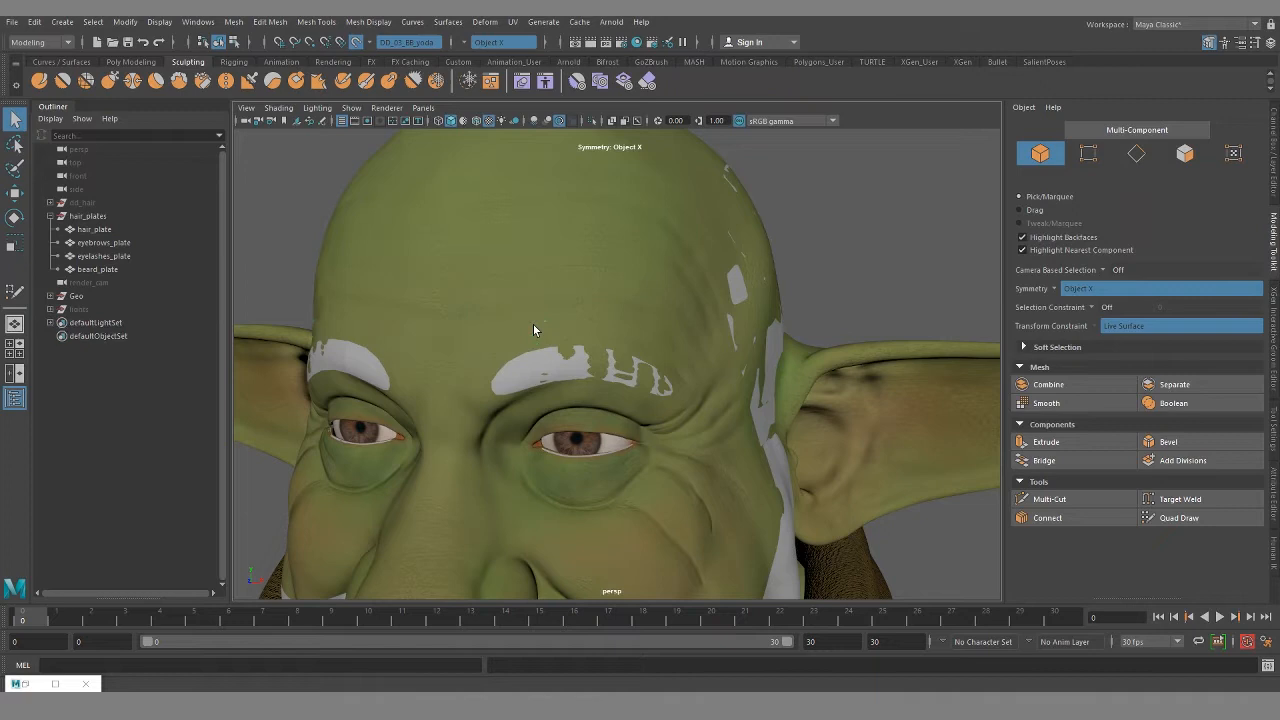
{"action": "mouse_move", "coordinate": [572, 314]}
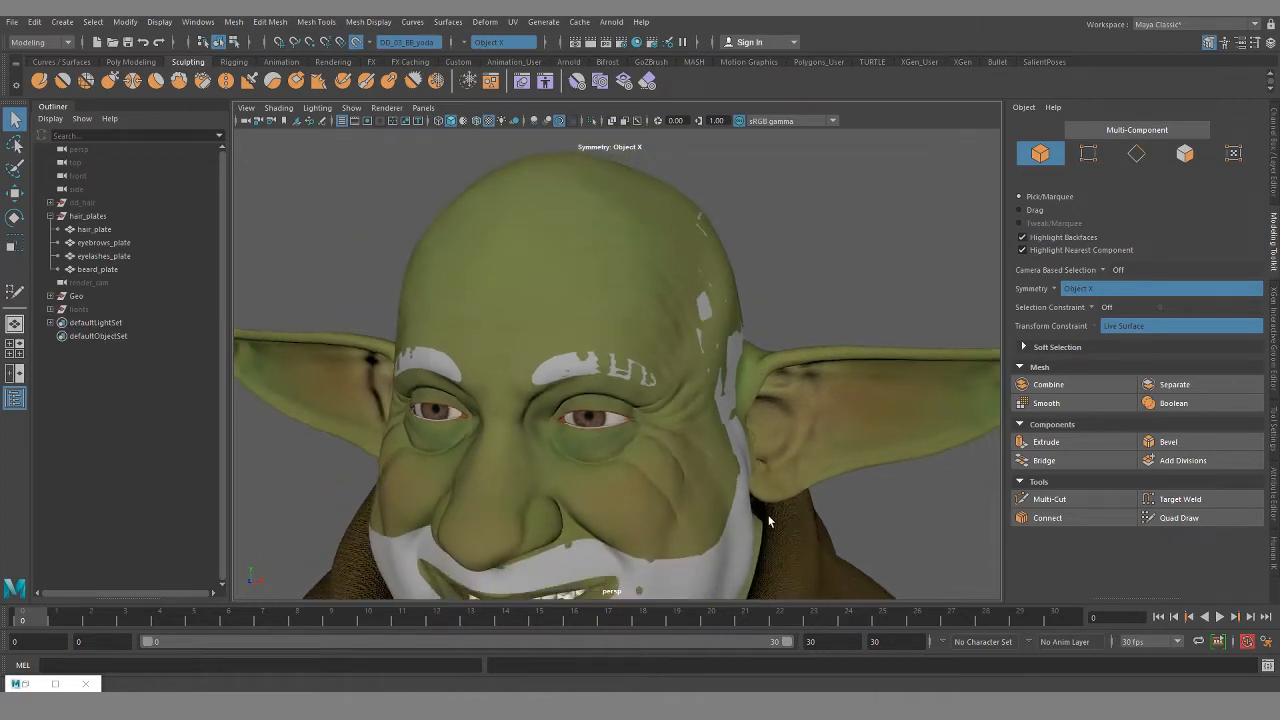
Single out the scalp hair plate under hair_plates to show its wireframe
{"action": "left_click", "coordinate": [94, 228]}
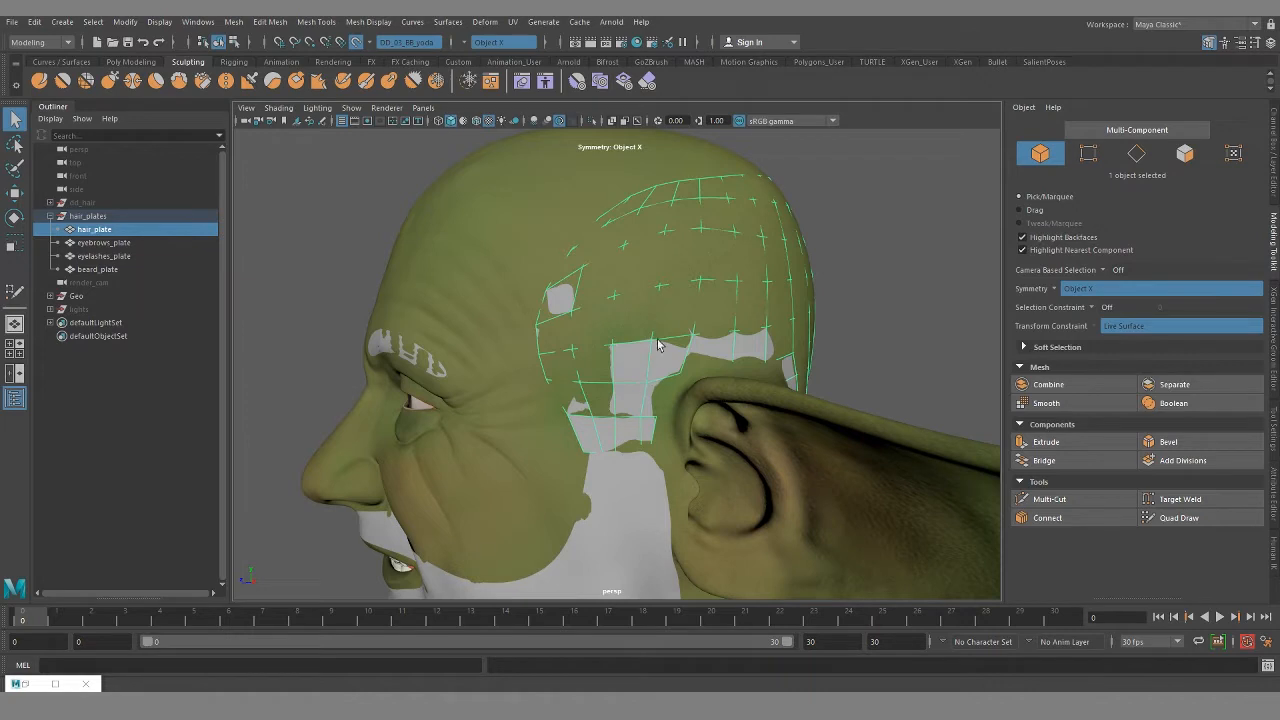
{"action": "mouse_move", "coordinate": [680, 320]}
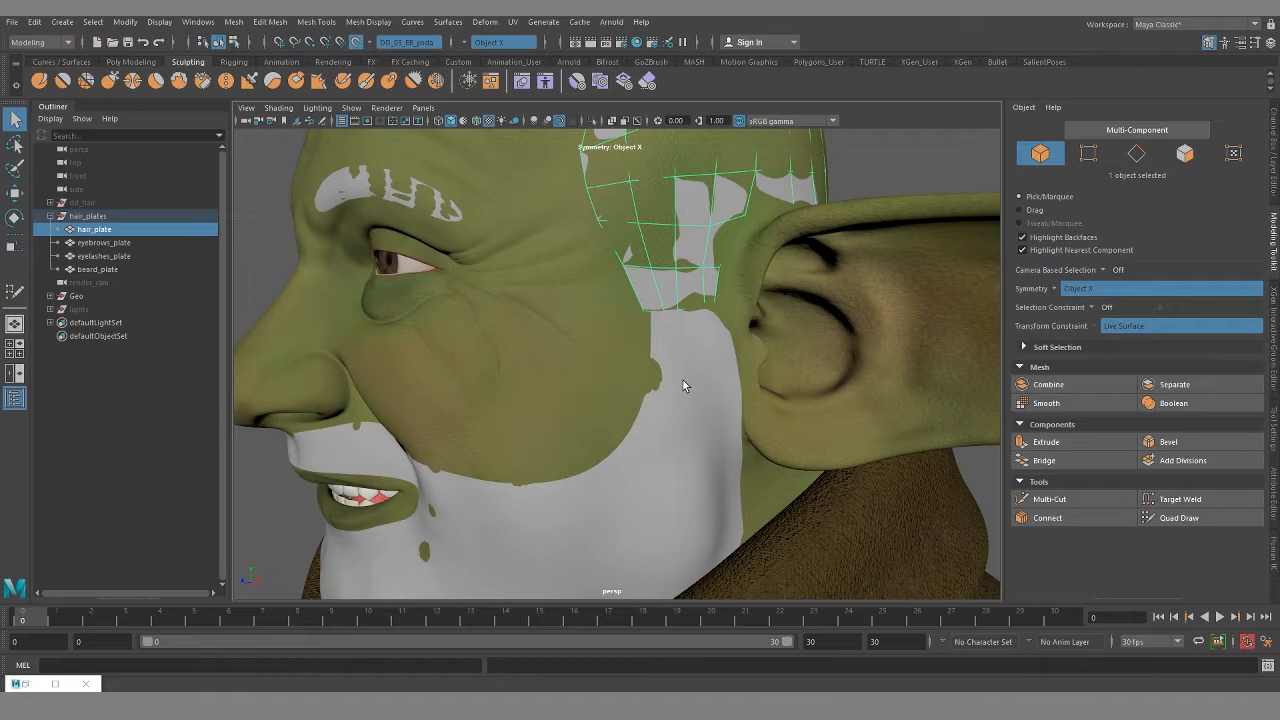
{"action": "mouse_move", "coordinate": [496, 418]}
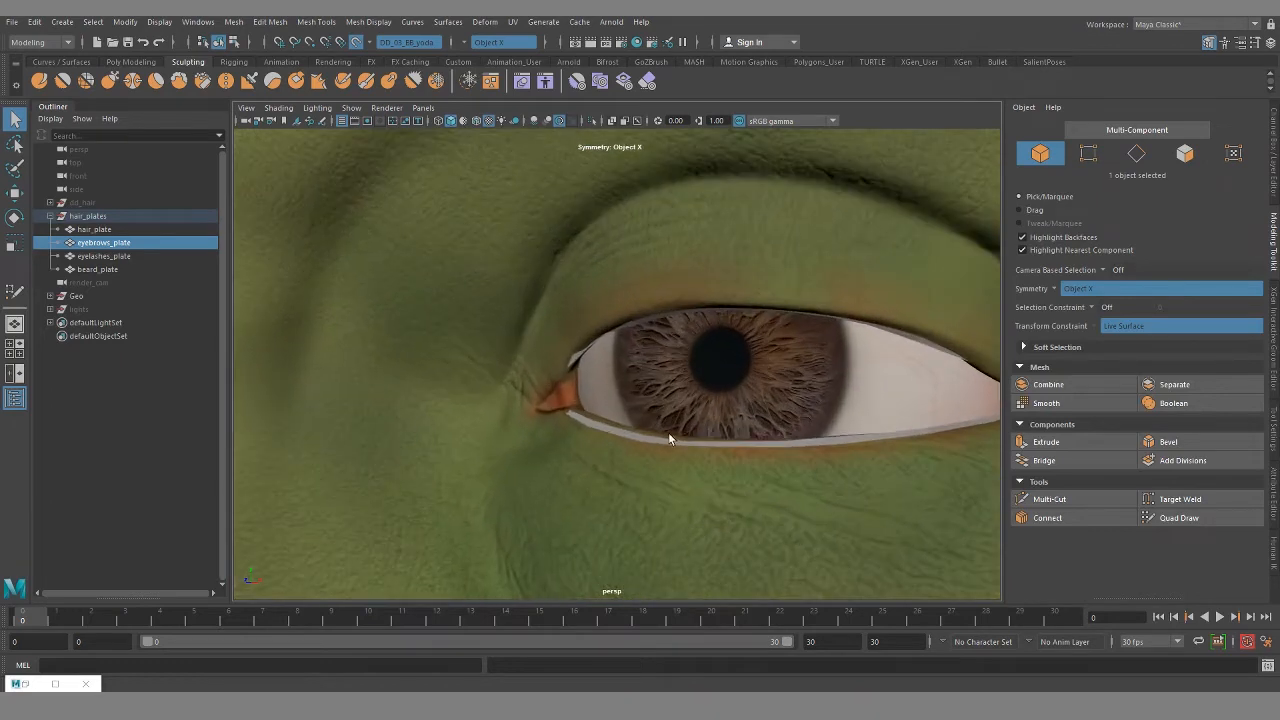
{"action": "left_click", "coordinate": [104, 256]}
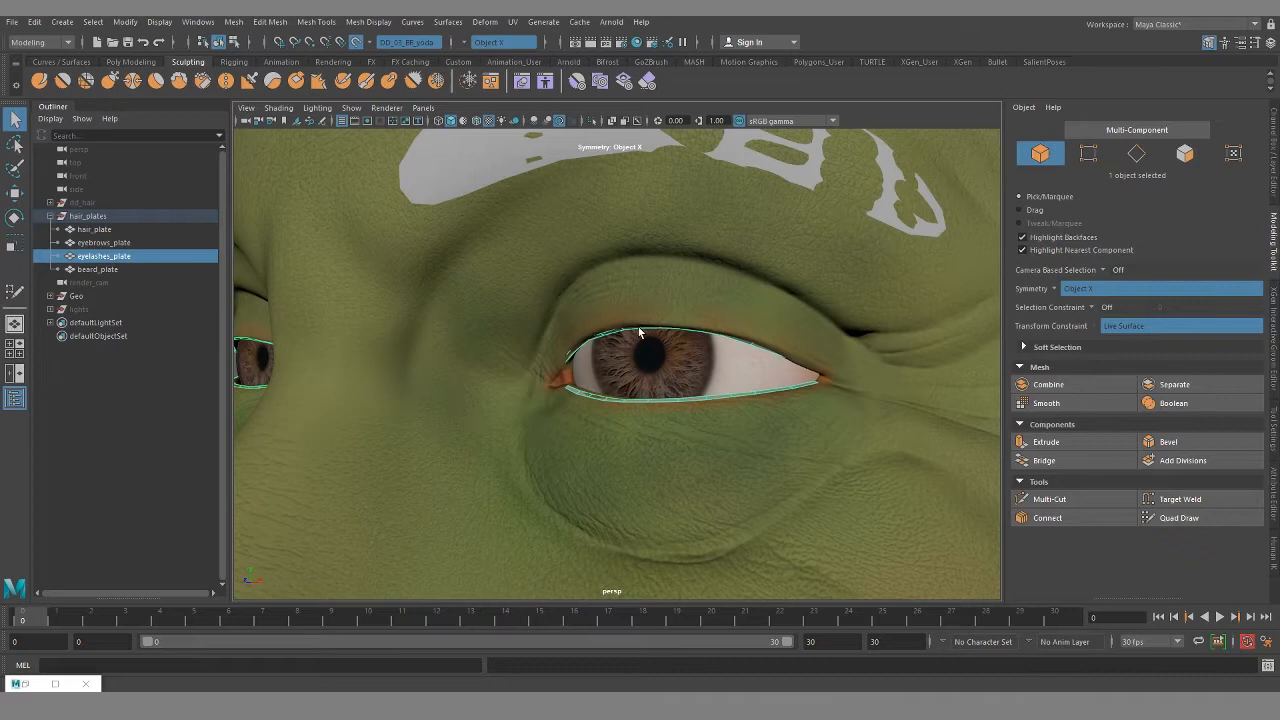
{"action": "mouse_move", "coordinate": [674, 440]}
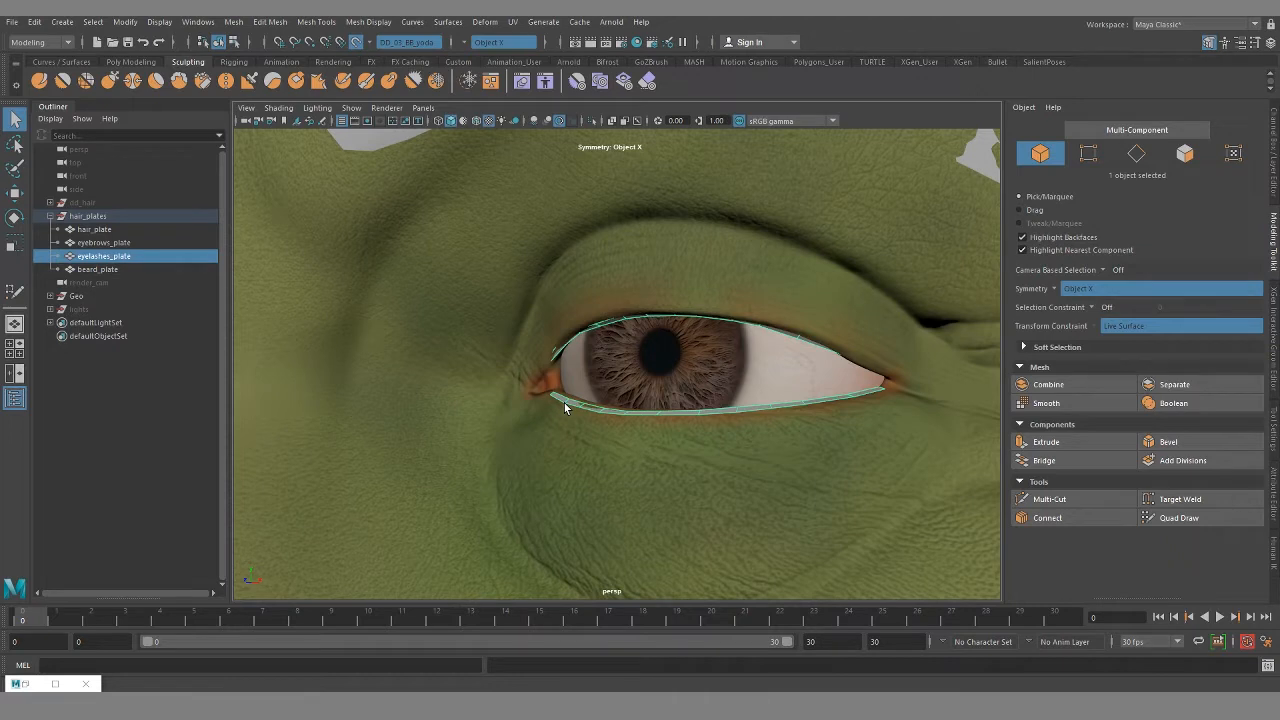
{"action": "mouse_move", "coordinate": [836, 410]}
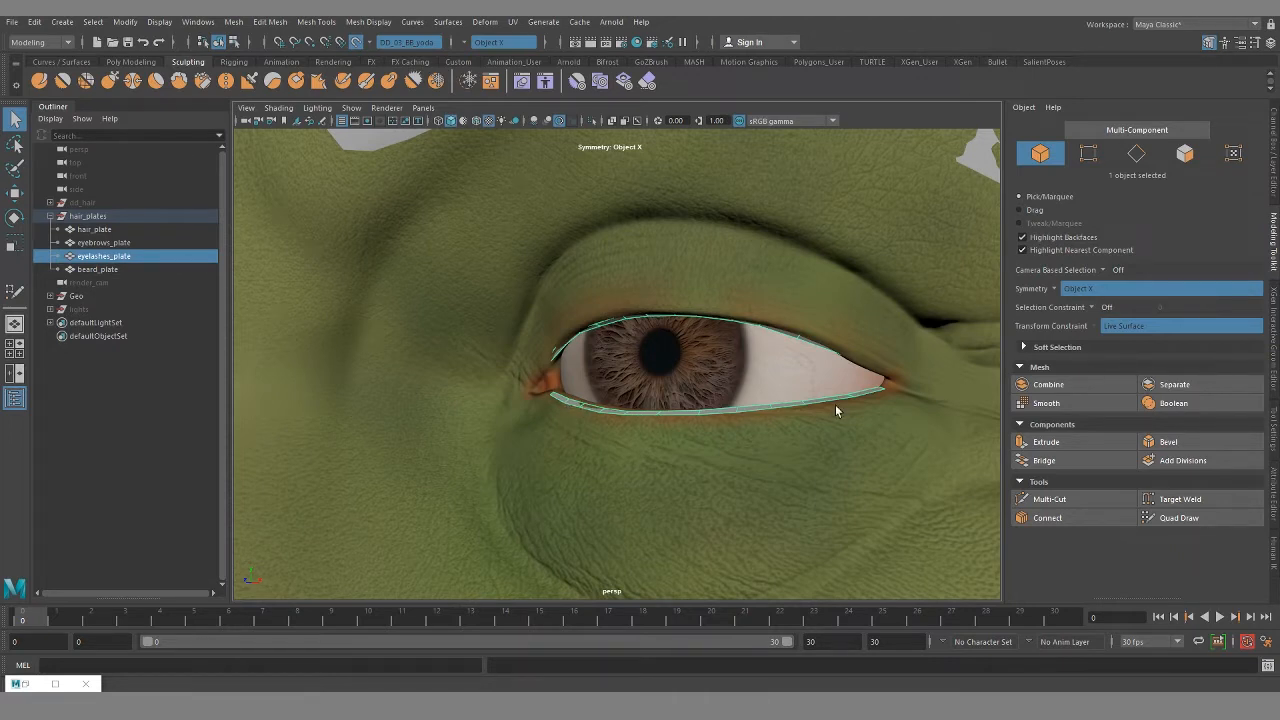
{"action": "mouse_move", "coordinate": [644, 322]}
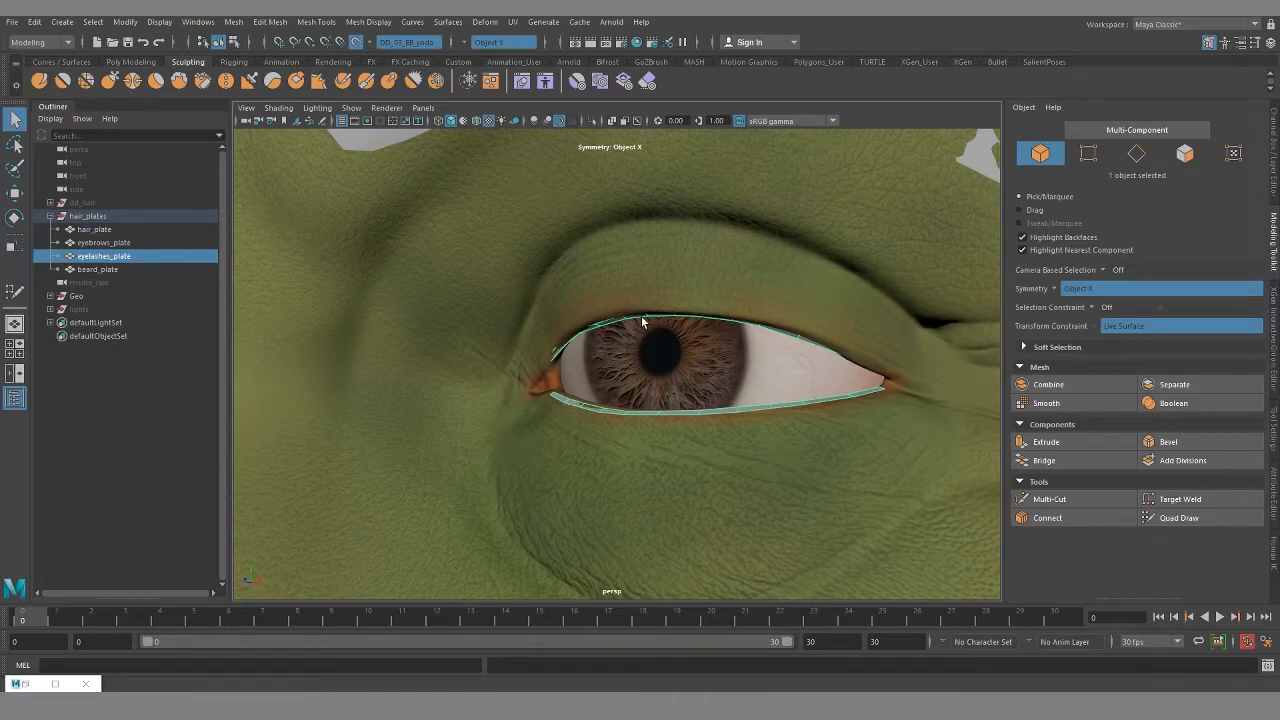
{"action": "mouse_move", "coordinate": [674, 444]}
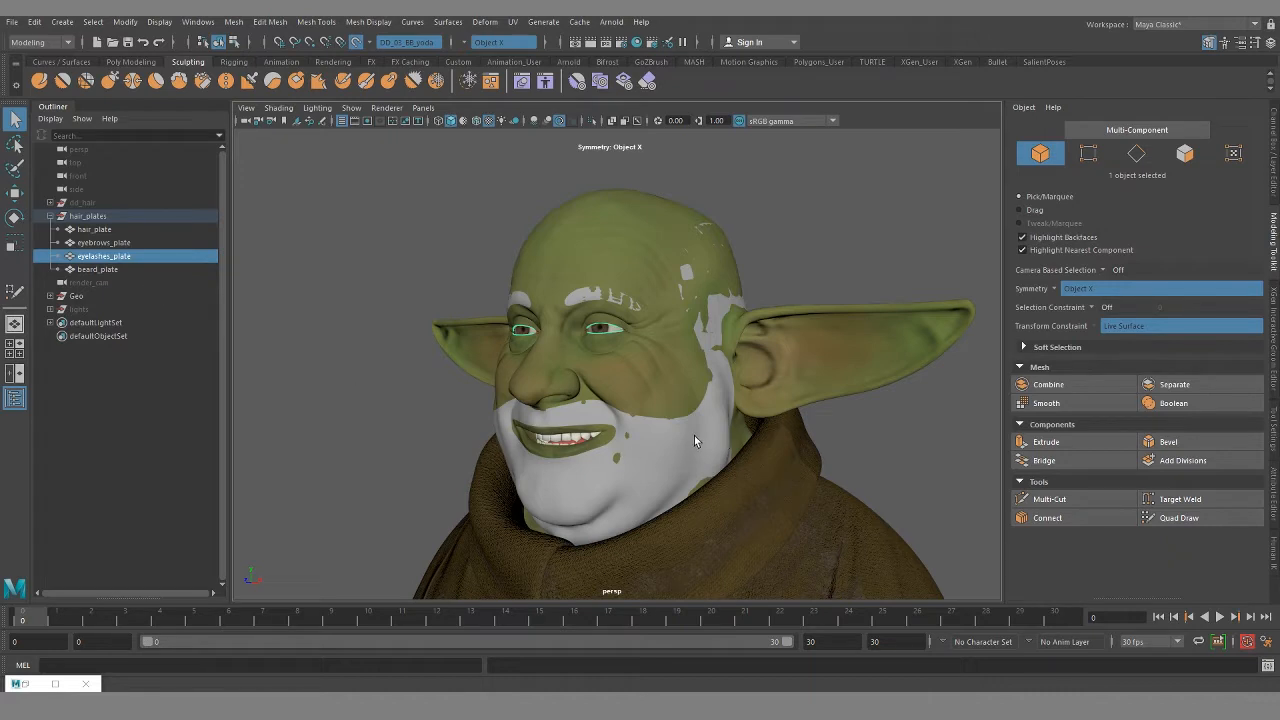
{"action": "mouse_move", "coordinate": [724, 424]}
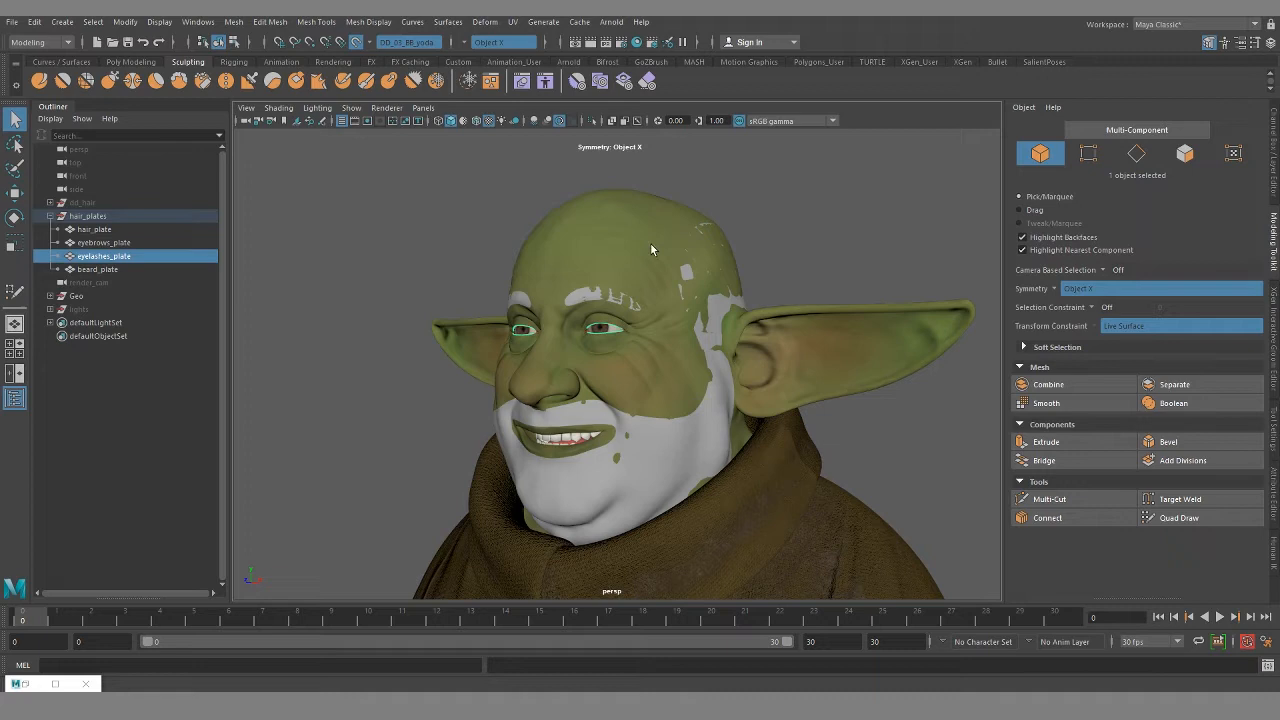
{"action": "mouse_move", "coordinate": [596, 268]}
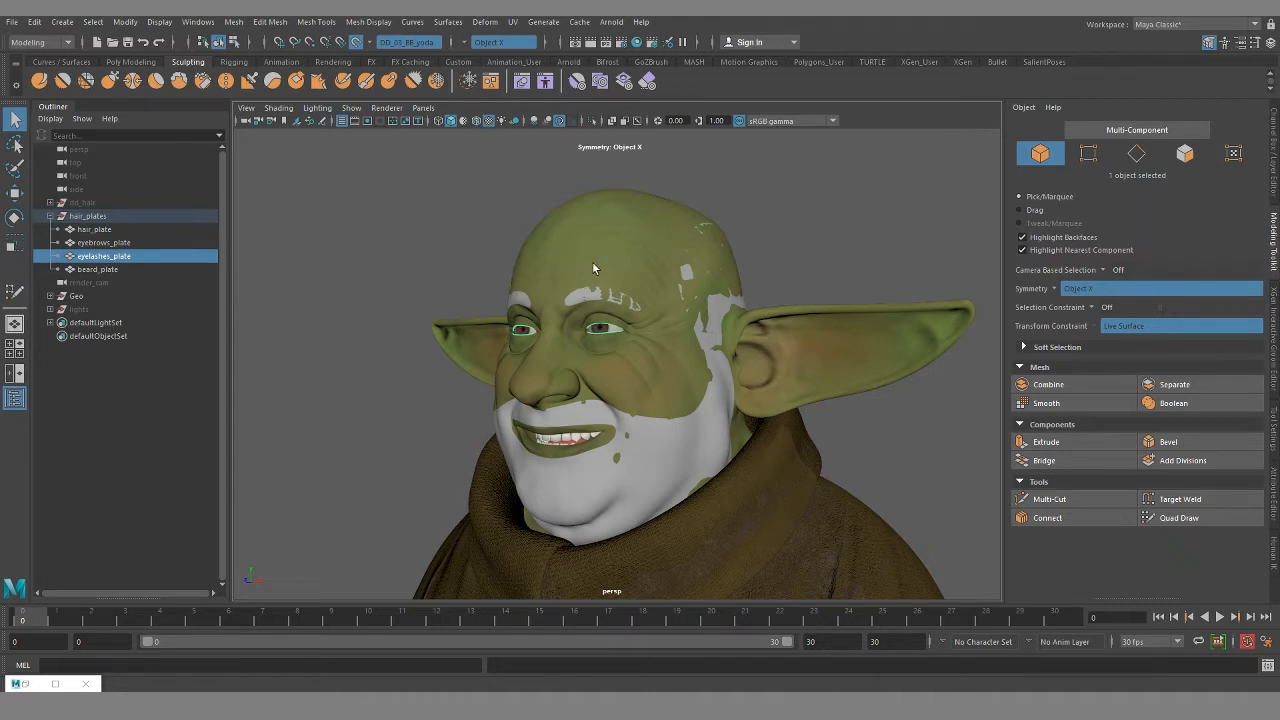
{"action": "mouse_move", "coordinate": [620, 224]}
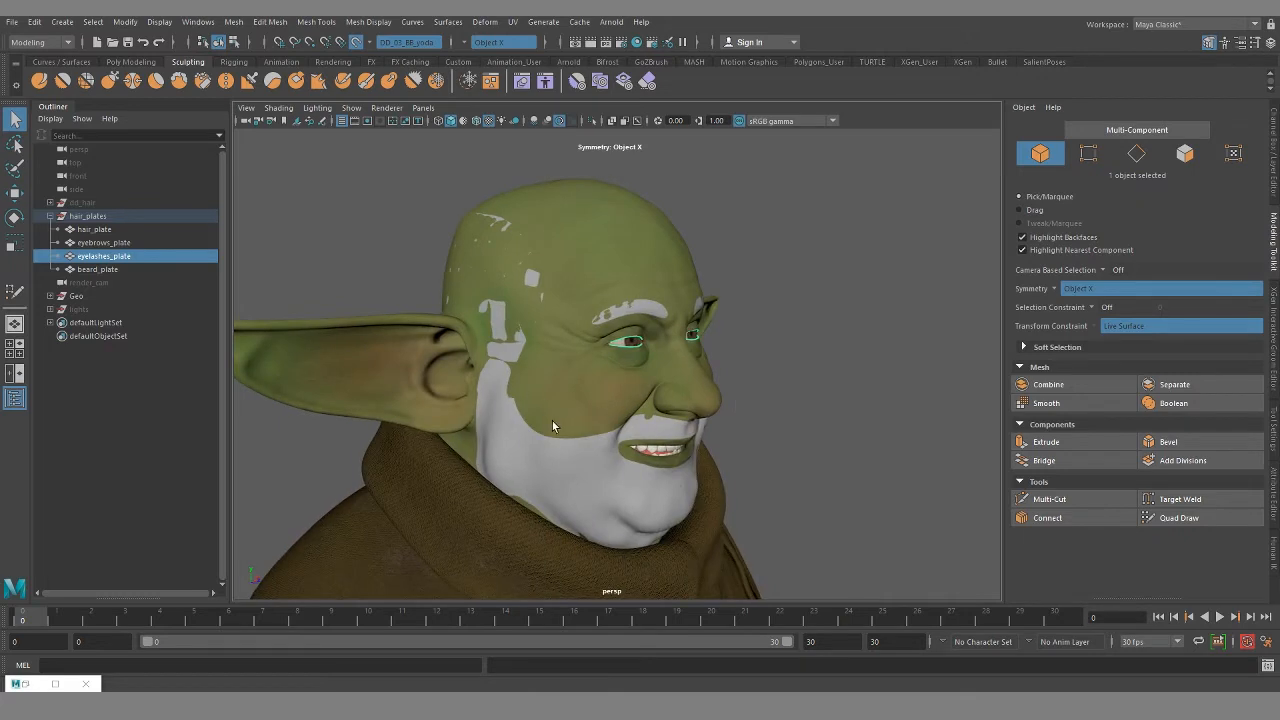
{"action": "mouse_move", "coordinate": [464, 368]}
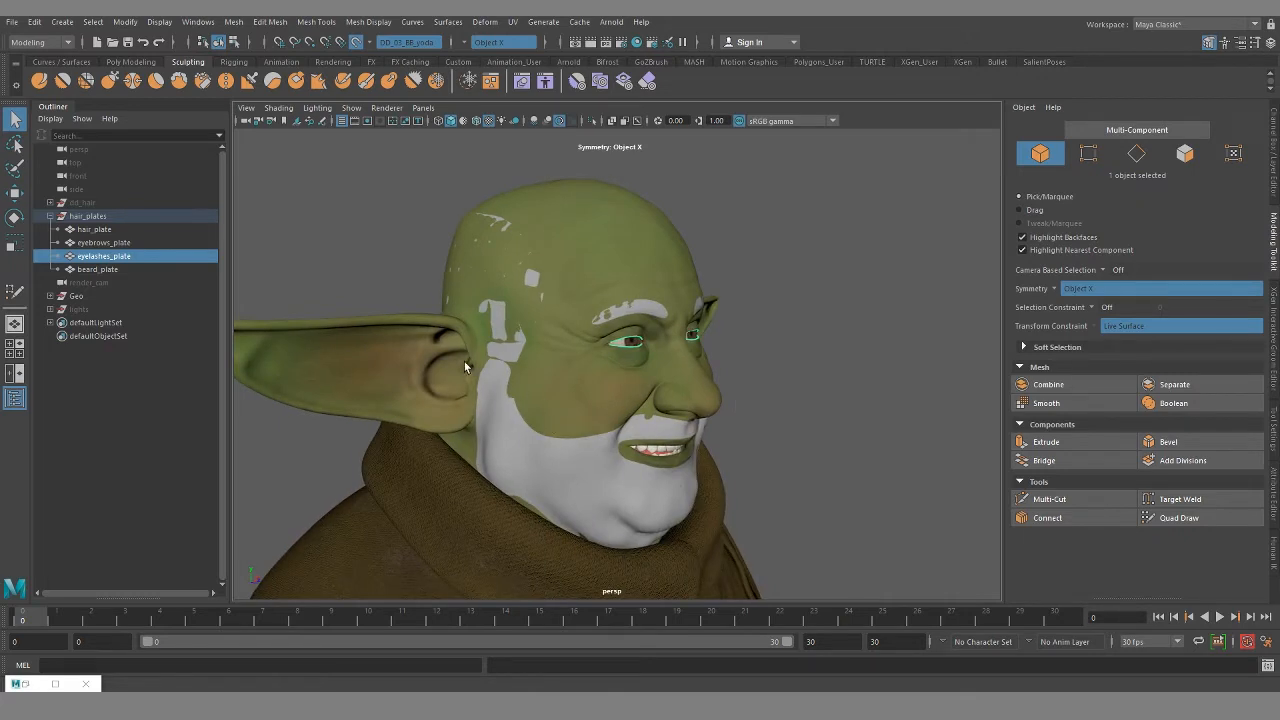
{"action": "mouse_move", "coordinate": [628, 452]}
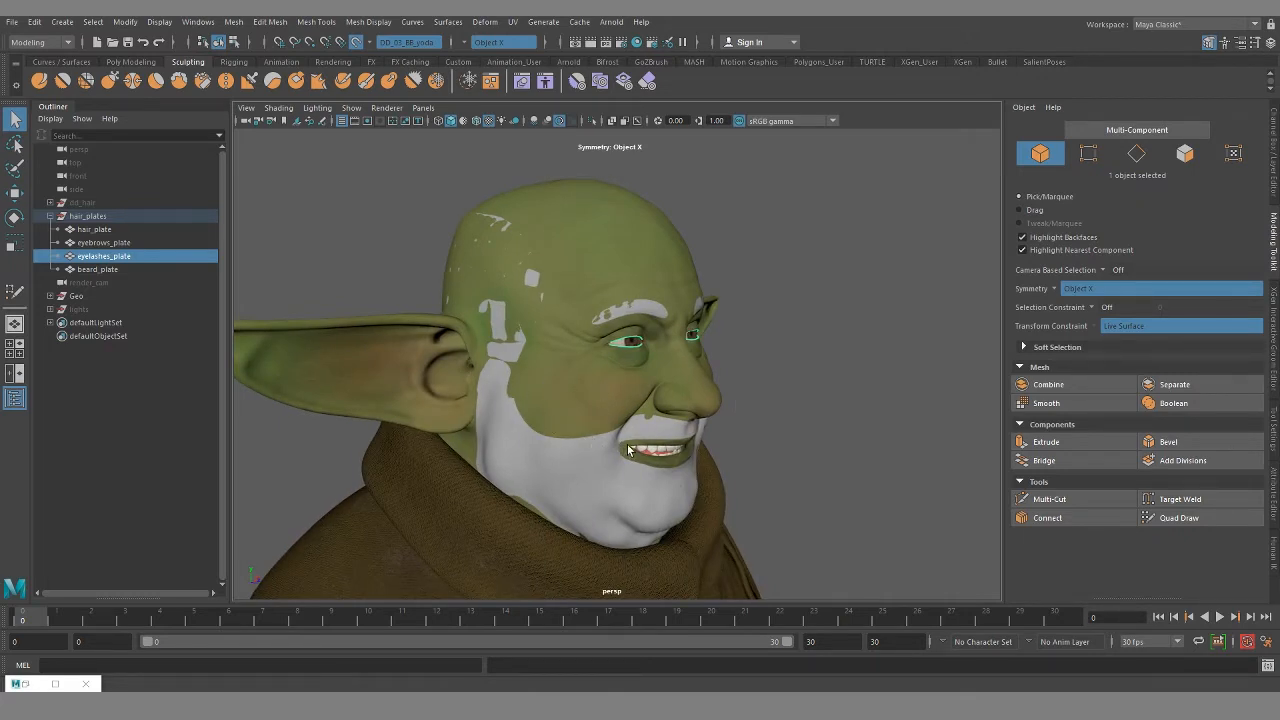
{"action": "mouse_move", "coordinate": [664, 464]}
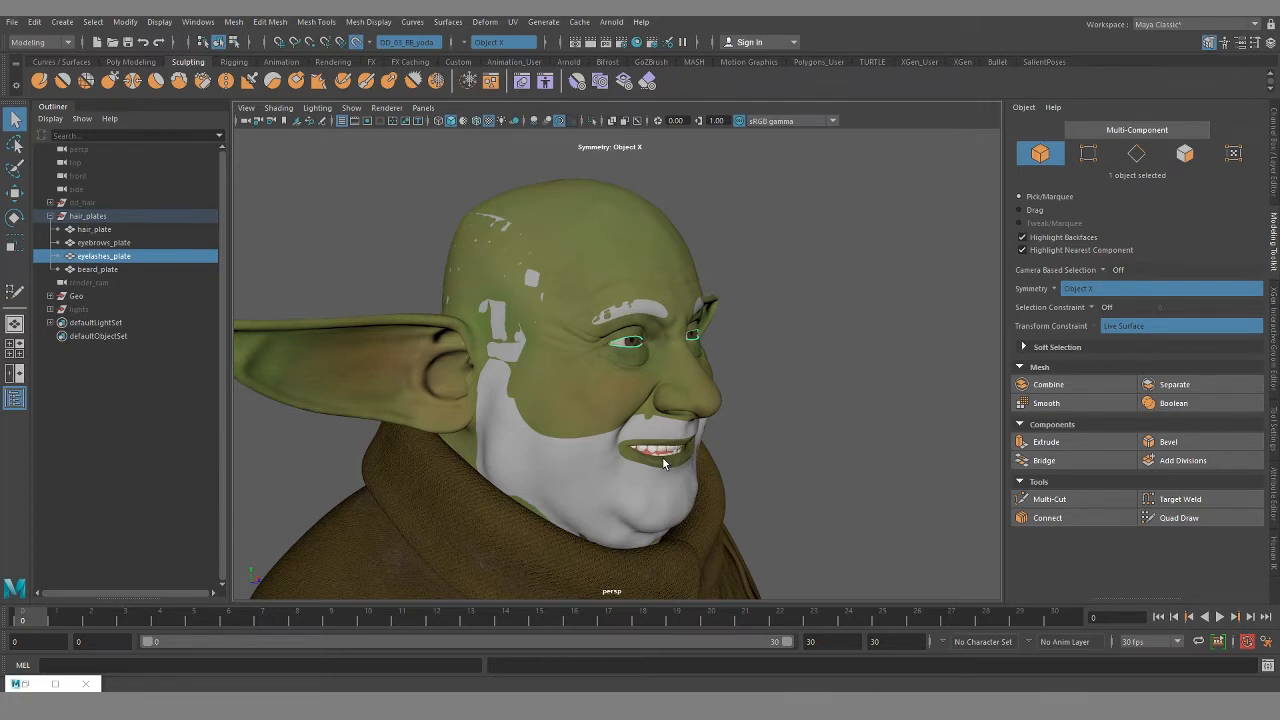
{"action": "mouse_move", "coordinate": [580, 300]}
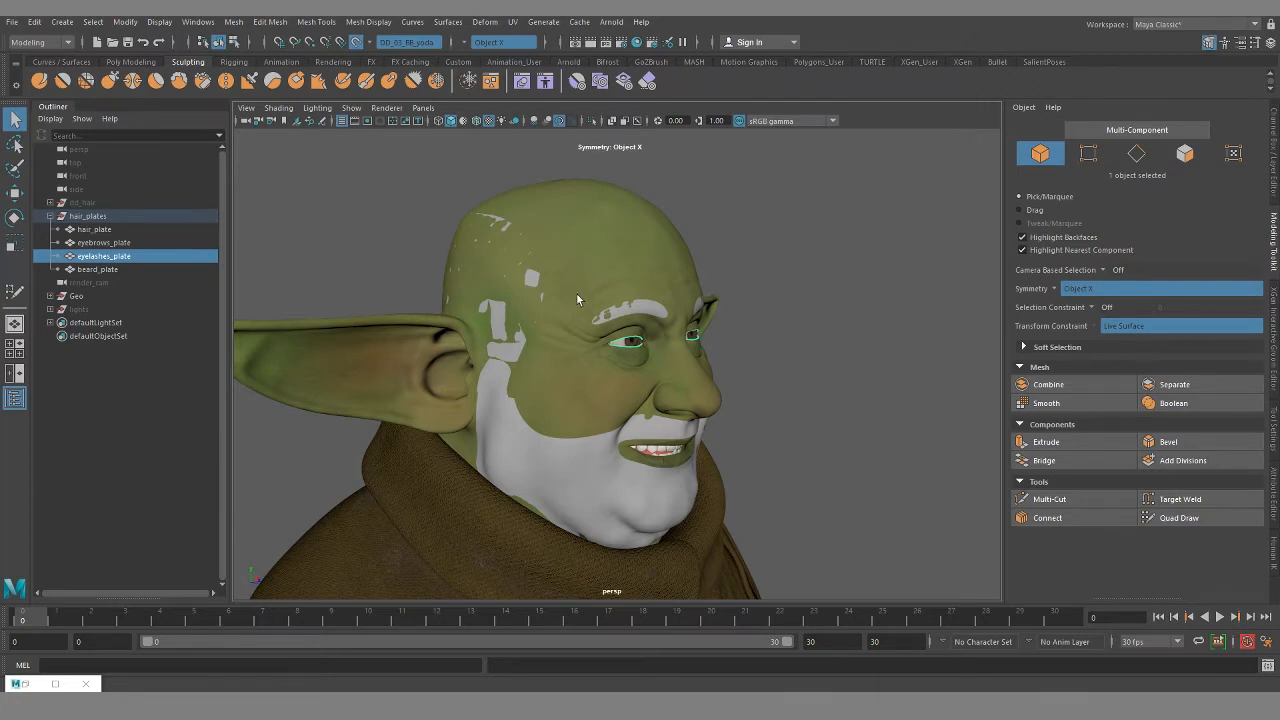
{"action": "mouse_move", "coordinate": [788, 466]}
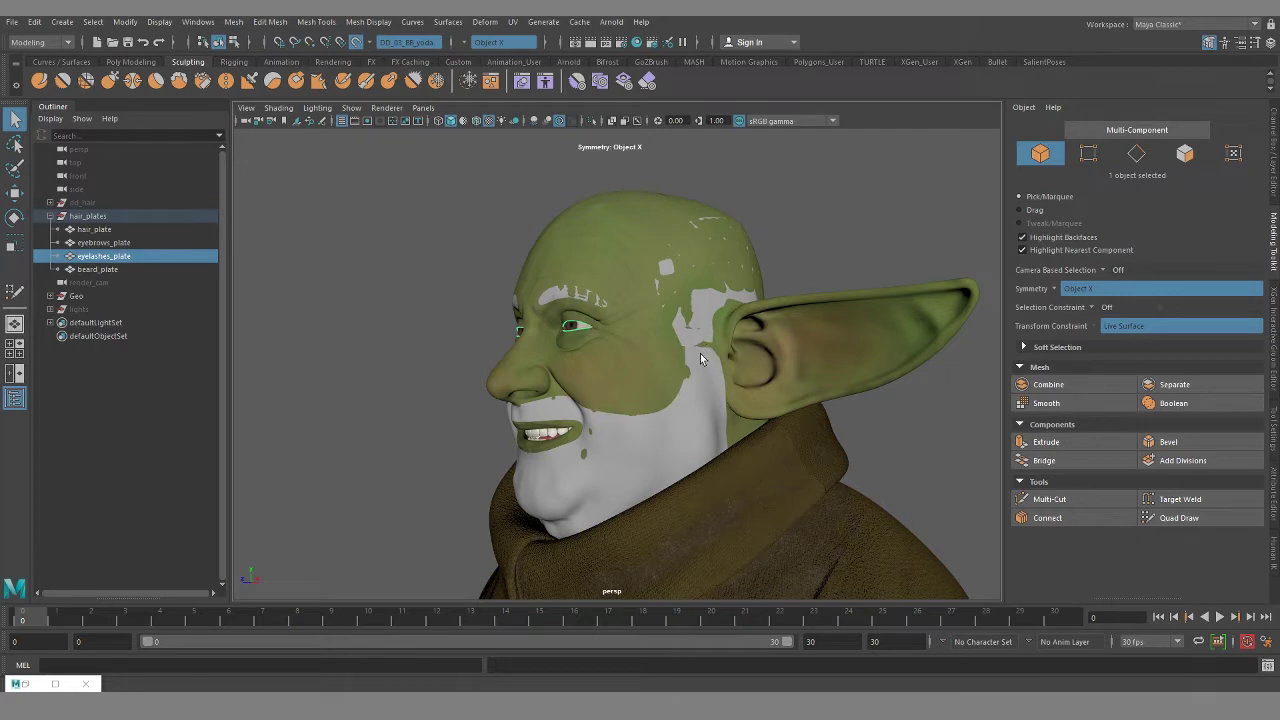
Orbit the goblin's head to view the other side of the face
{"action": "left_click_drag", "start_coordinate": [700, 360], "coordinate": [756, 546]}
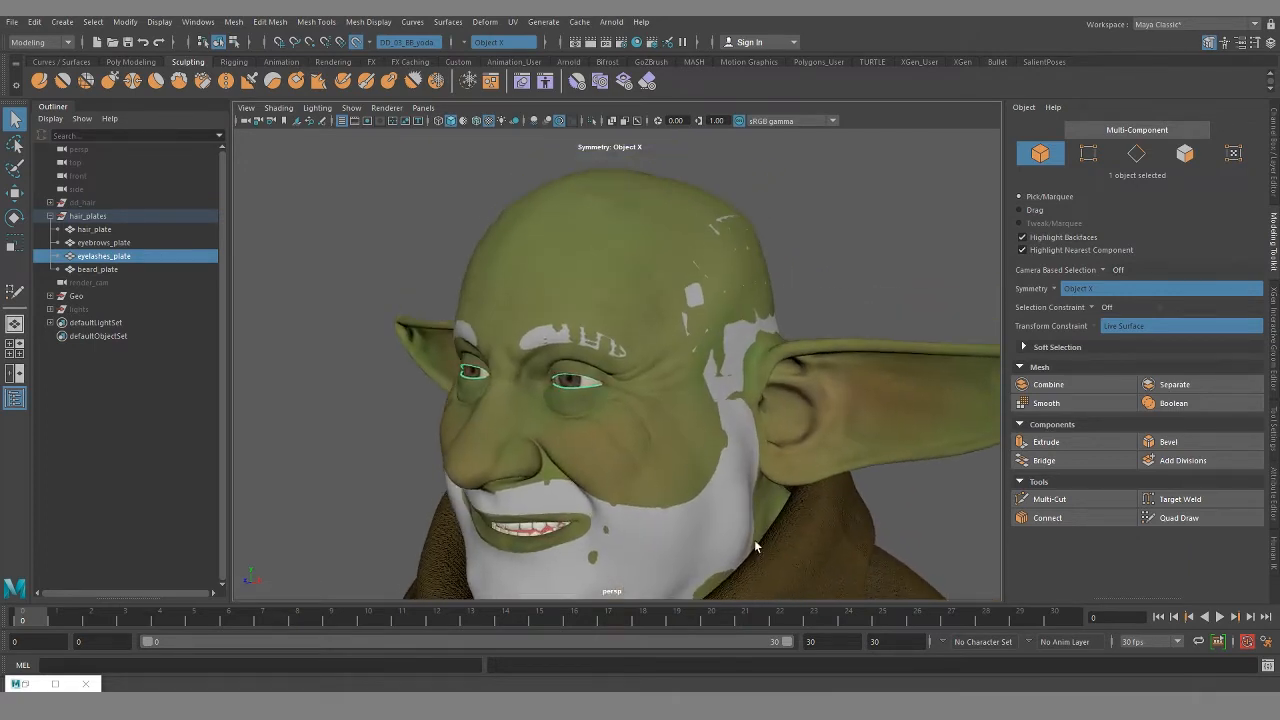
{"action": "mouse_move", "coordinate": [600, 388]}
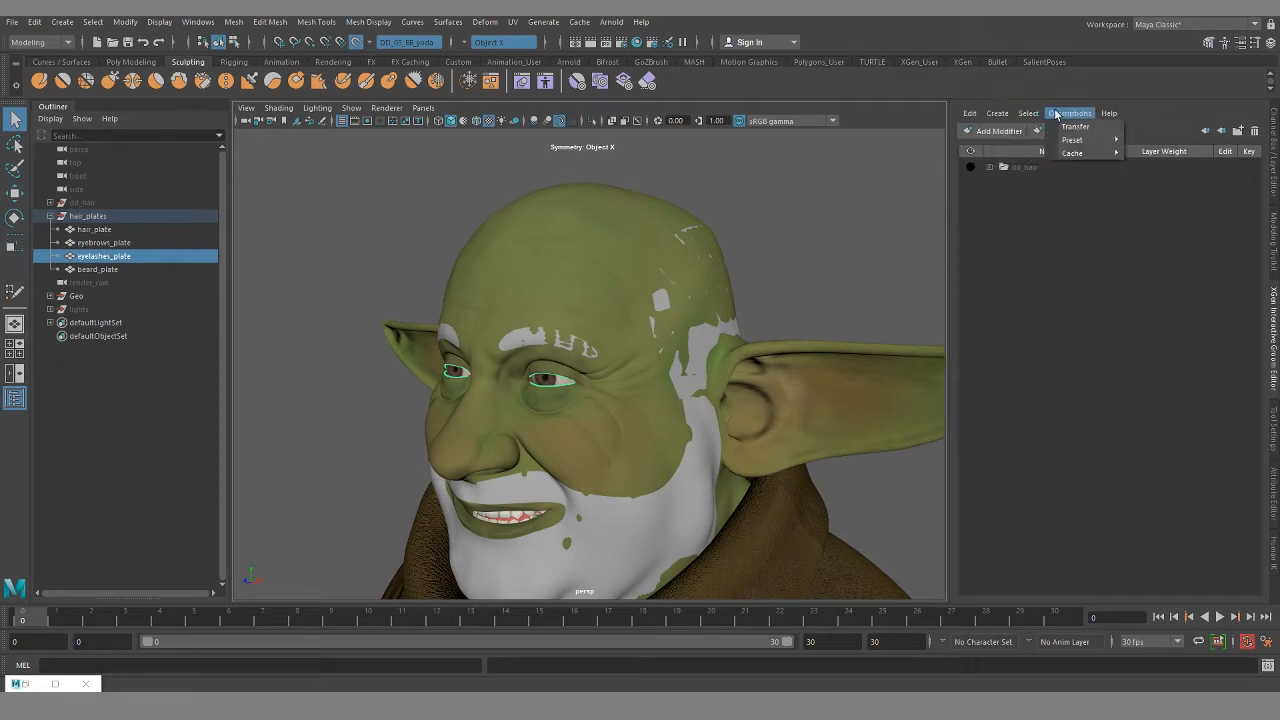
{"action": "mouse_move", "coordinate": [738, 244]}
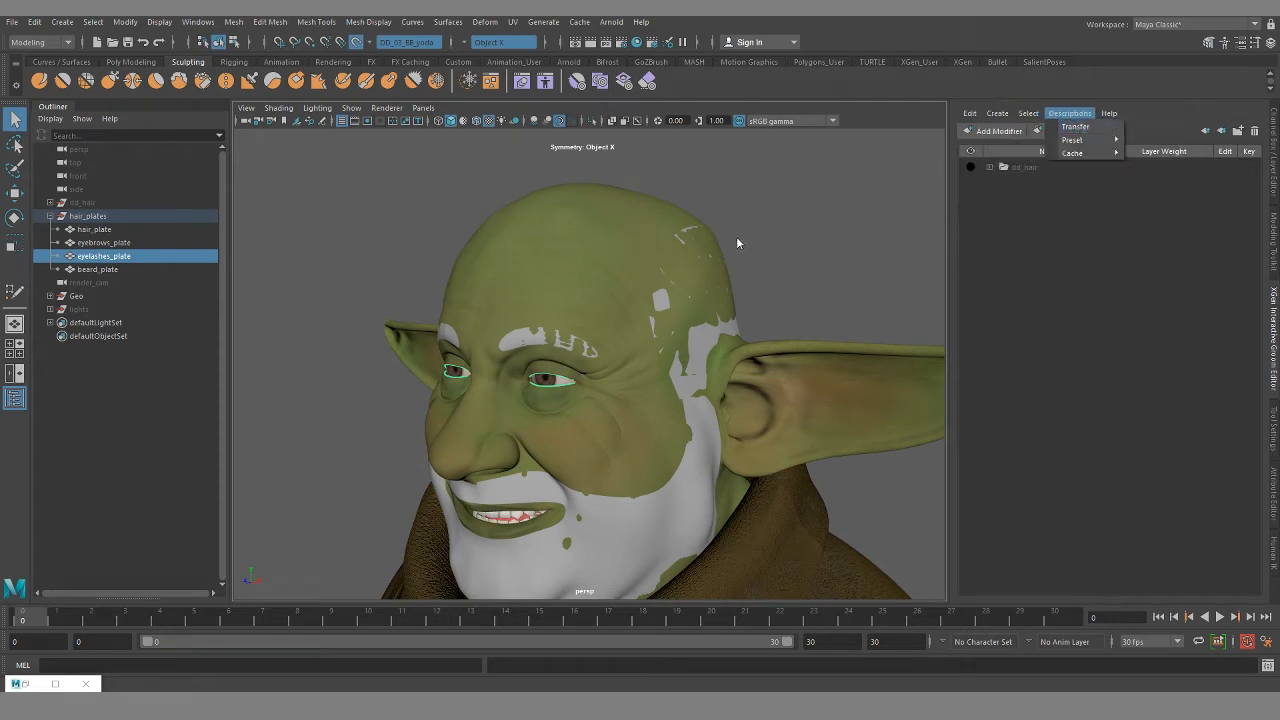
{"action": "mouse_move", "coordinate": [840, 408]}
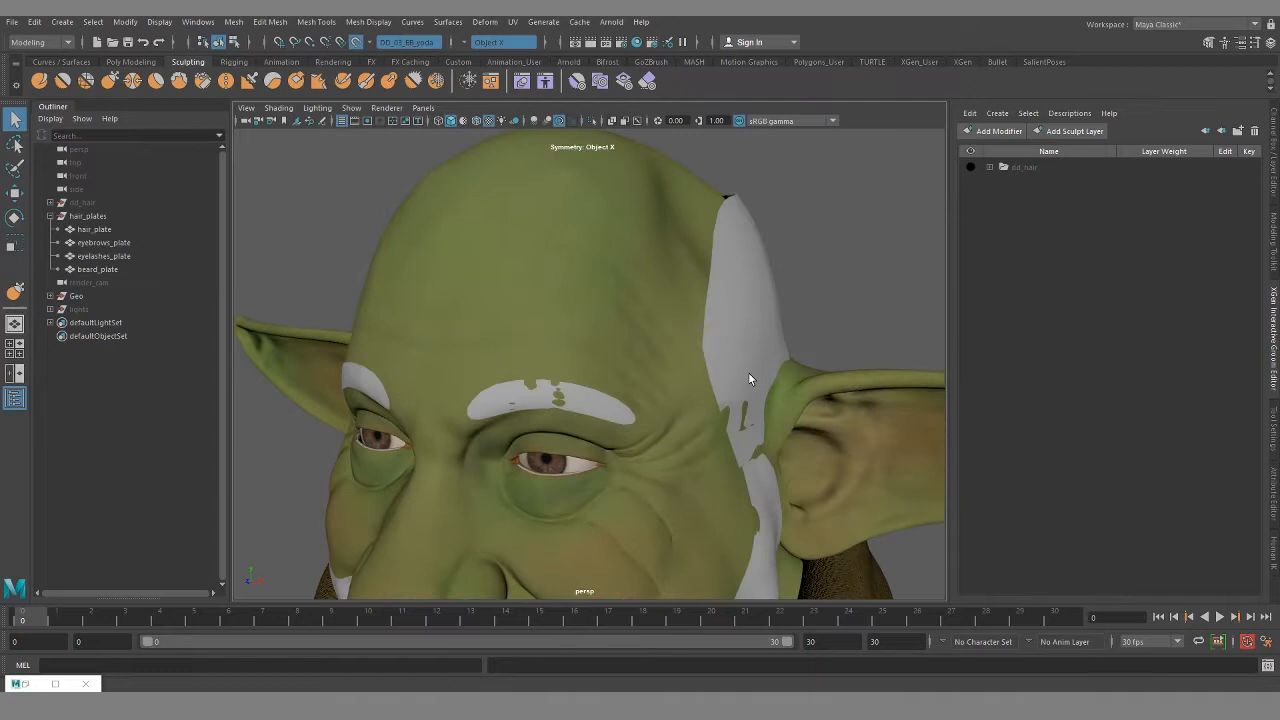
Select hair_plate with the Modeling Toolkit active and view its wireframe from the back of the head
{"action": "left_click", "coordinate": [94, 228]}
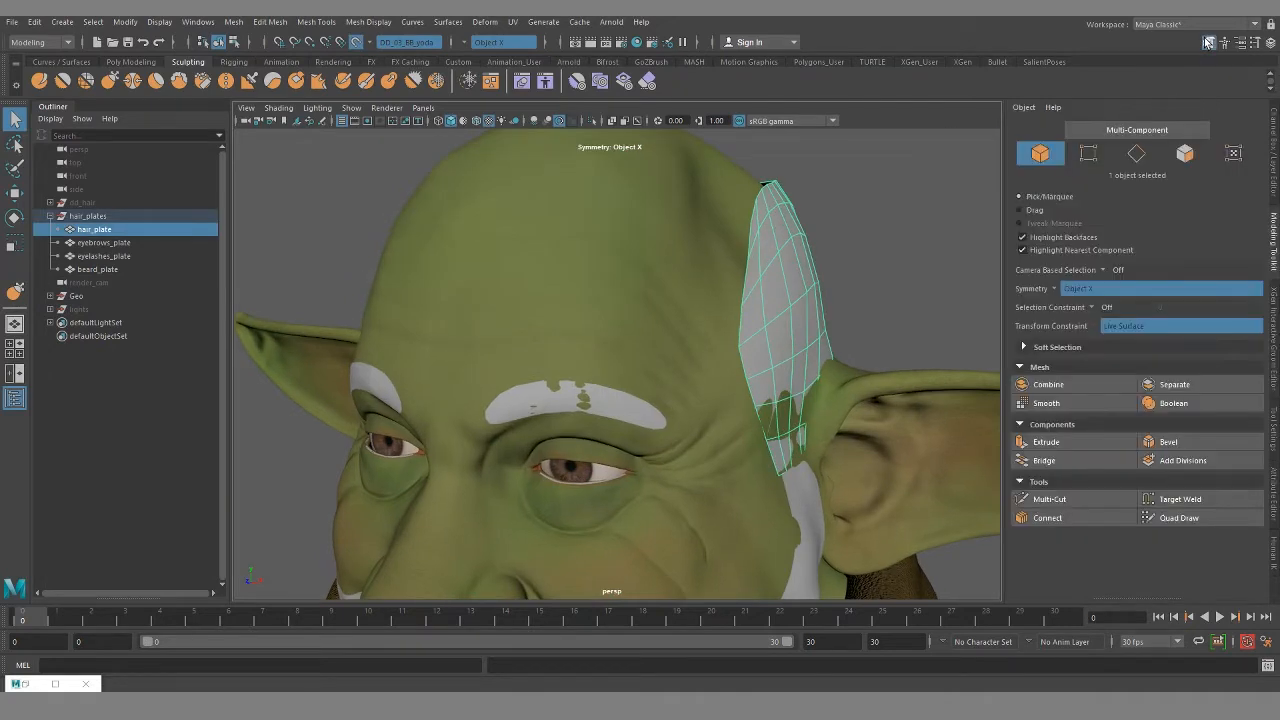
{"action": "left_click", "coordinate": [1172, 516]}
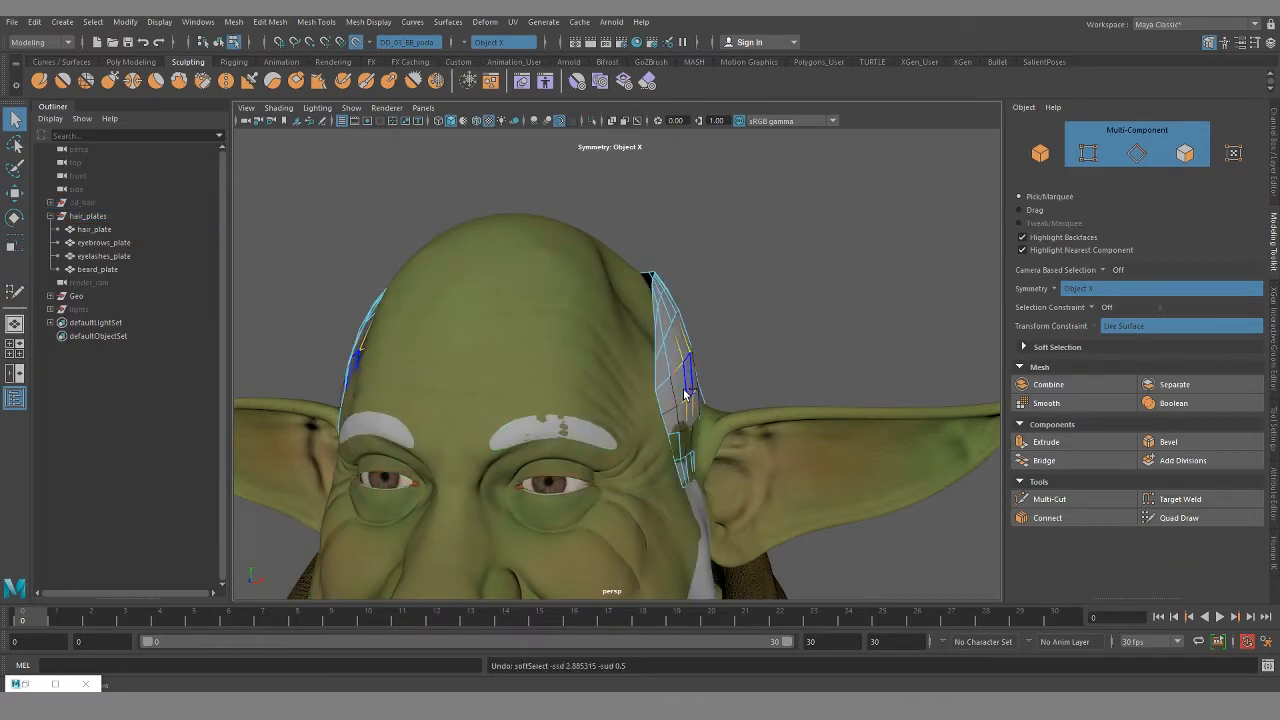
{"action": "left_click", "coordinate": [94, 228]}
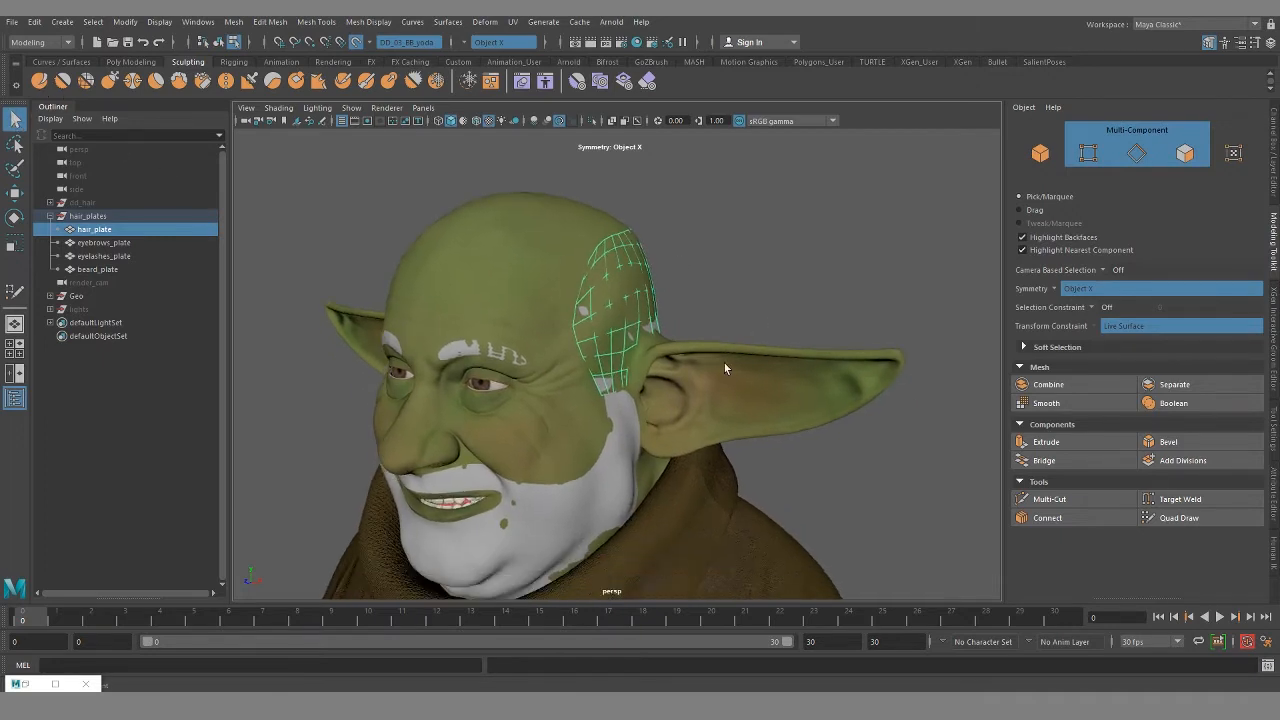
{"action": "left_click_drag", "start_coordinate": [724, 368], "coordinate": [646, 378]}
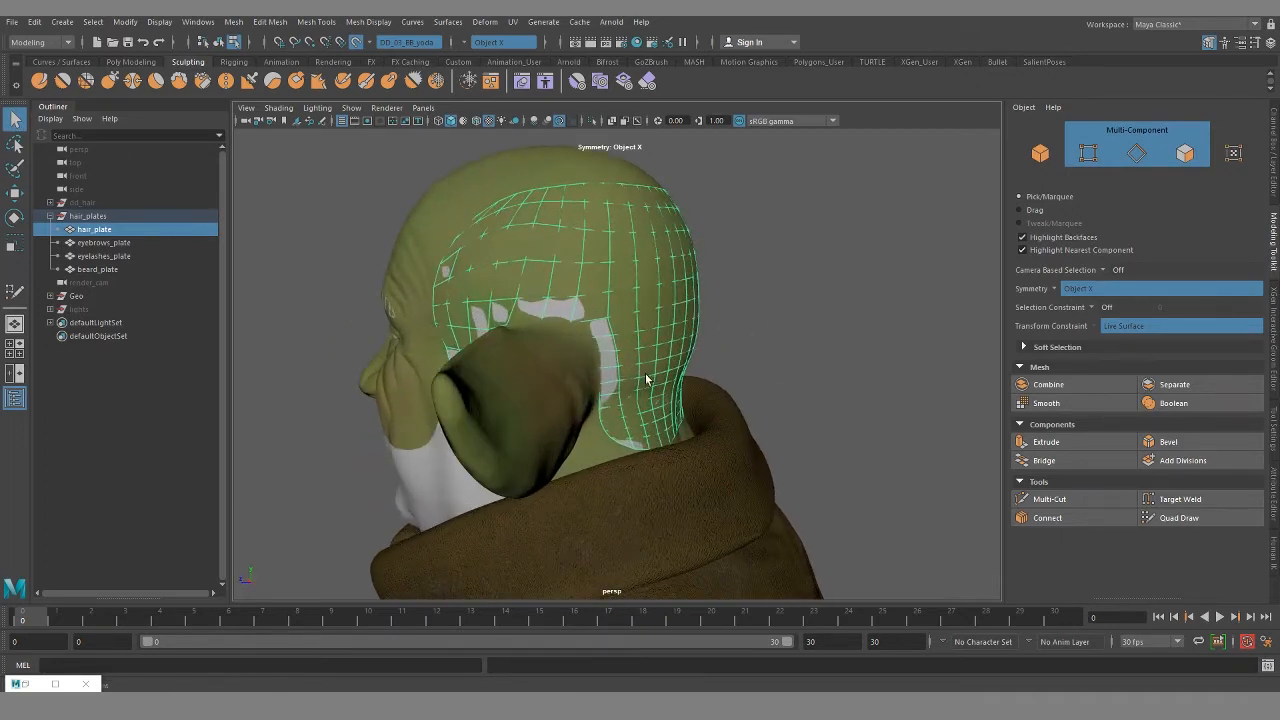
{"action": "left_click_drag", "start_coordinate": [648, 380], "coordinate": [444, 272]}
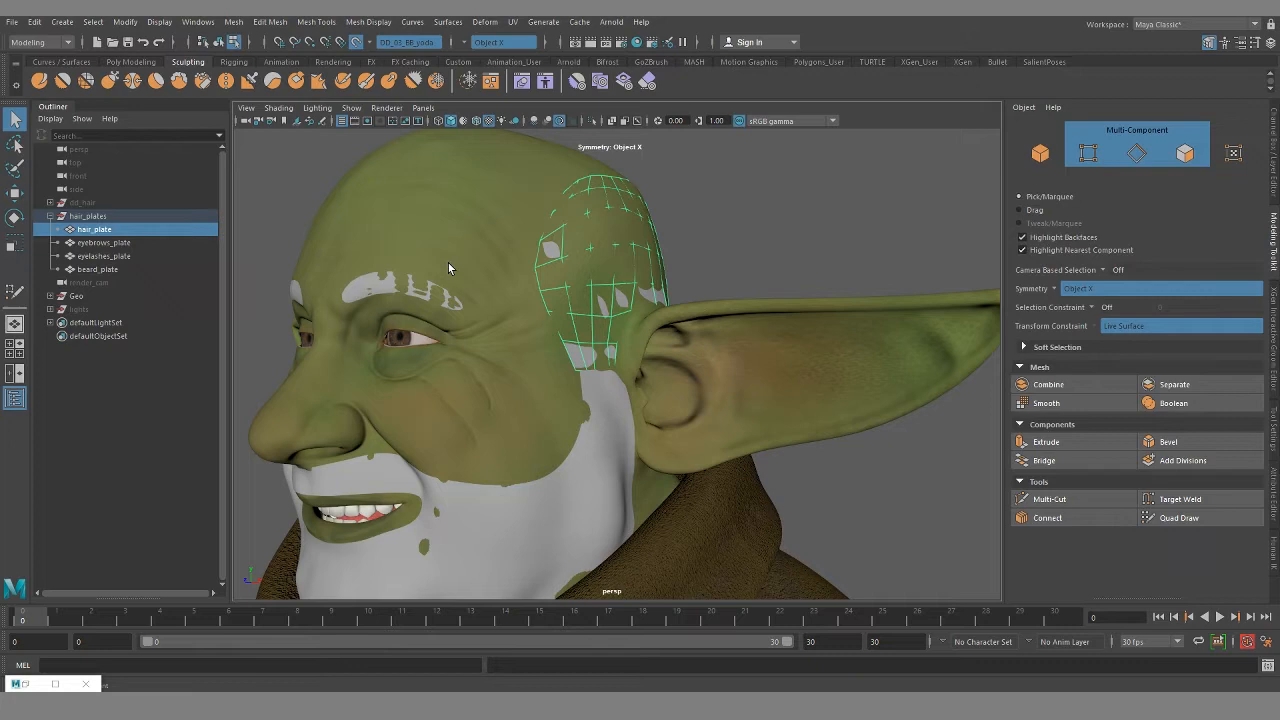
{"action": "mouse_move", "coordinate": [608, 368]}
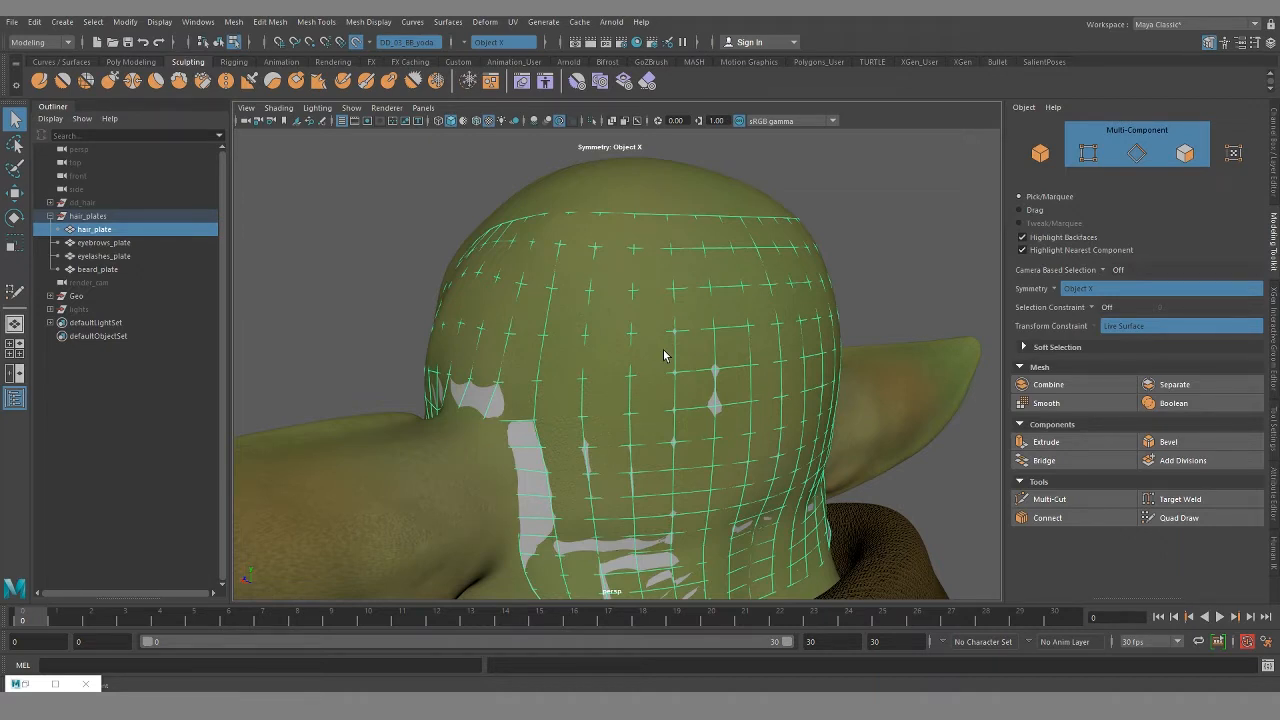
Hide the hair groom and extend the Quad Draw scalp plate along the hairline above the ear
{"action": "left_click", "coordinate": [1180, 516]}
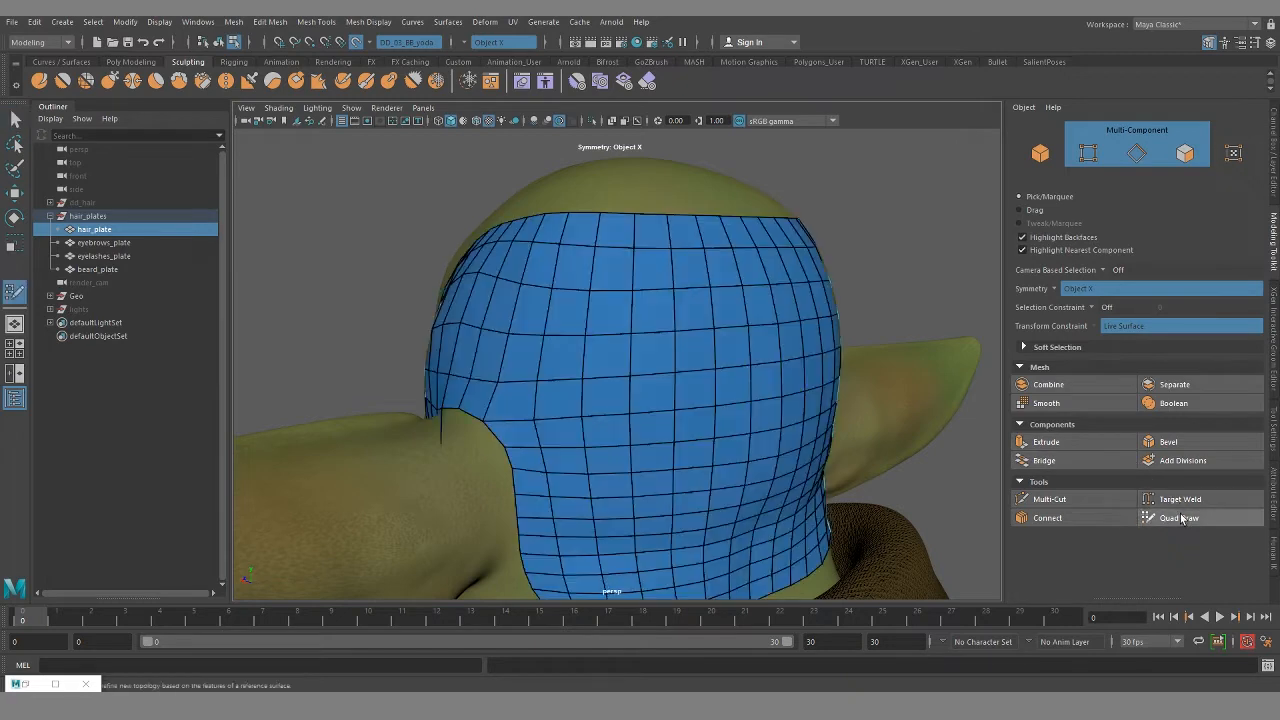
{"action": "left_click", "coordinate": [1180, 516]}
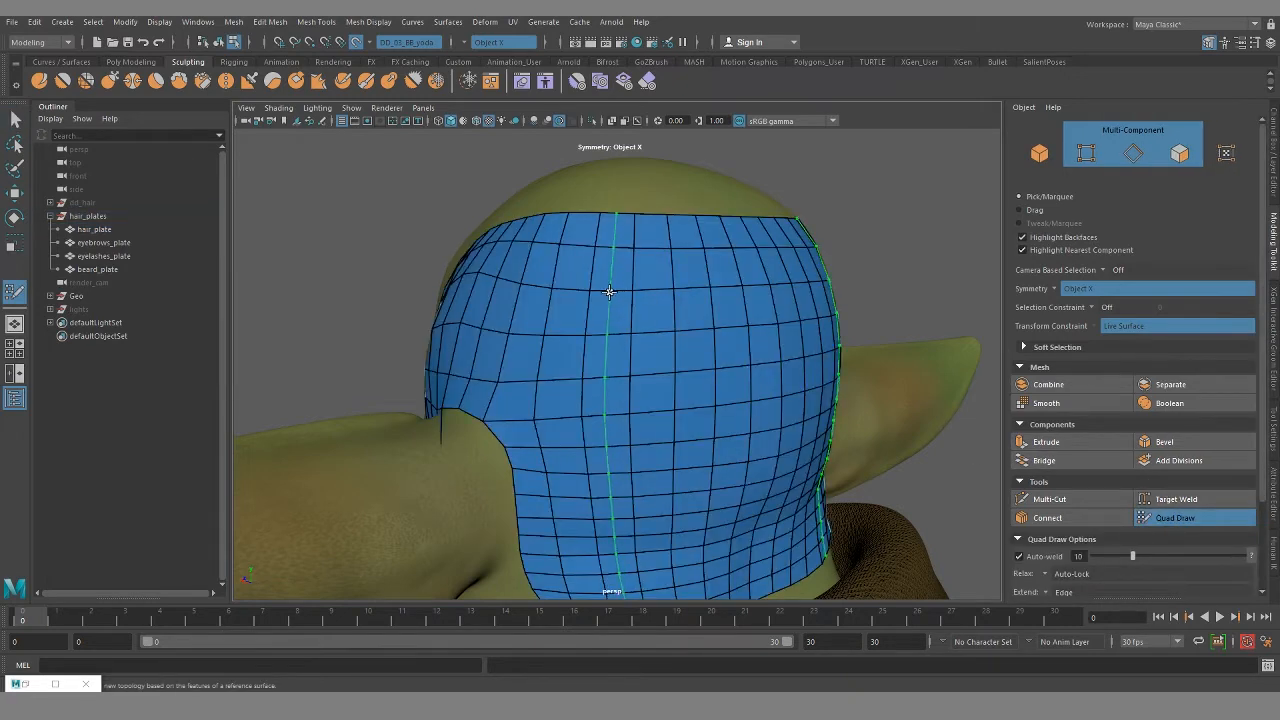
{"action": "left_click", "coordinate": [80, 202]}
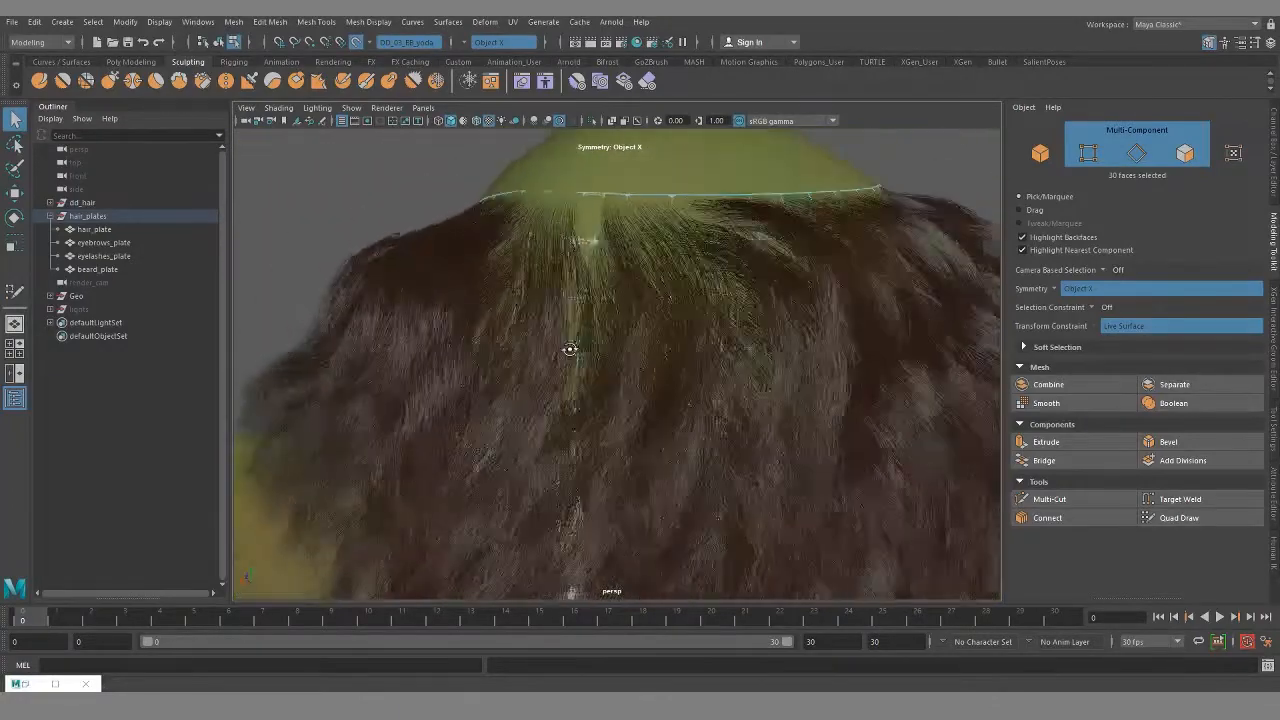
{"action": "left_click", "coordinate": [1176, 516]}
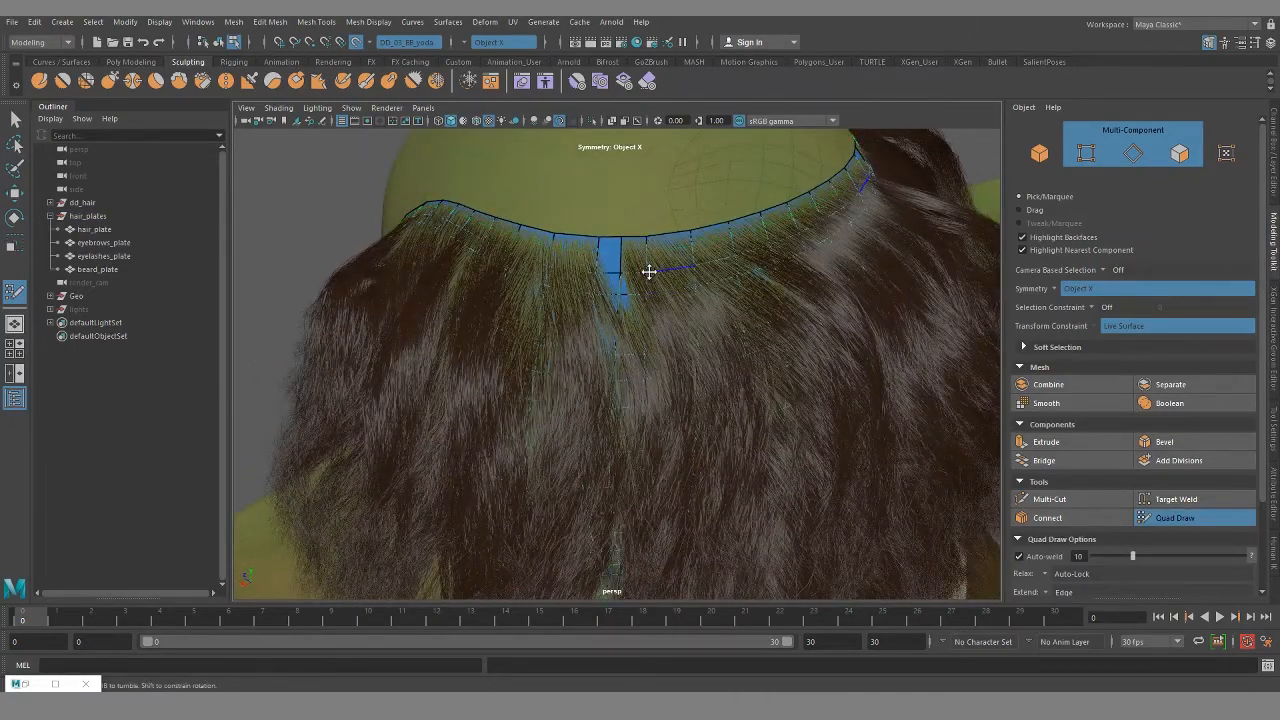
{"action": "left_click_drag", "start_coordinate": [648, 272], "coordinate": [408, 404]}
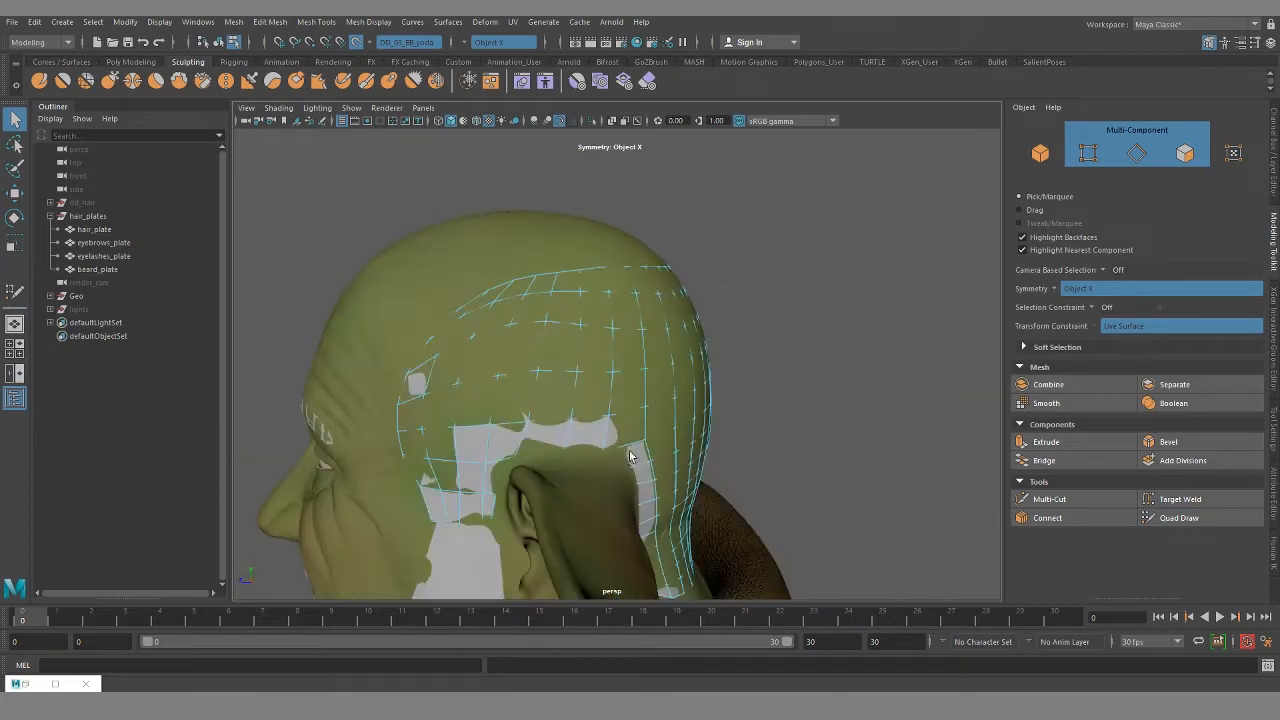
Select the goblin head mesh to show its edge flow, then return to the back hair plate
{"action": "left_click", "coordinate": [94, 228]}
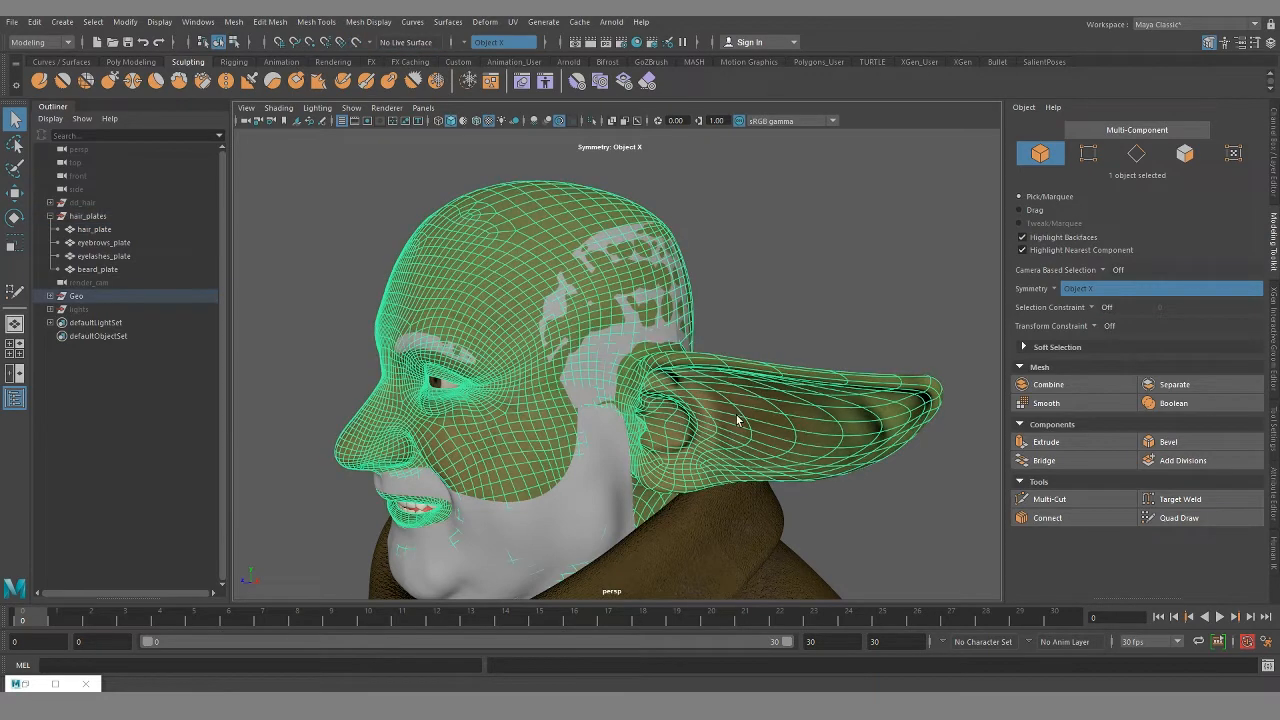
{"action": "mouse_move", "coordinate": [584, 404]}
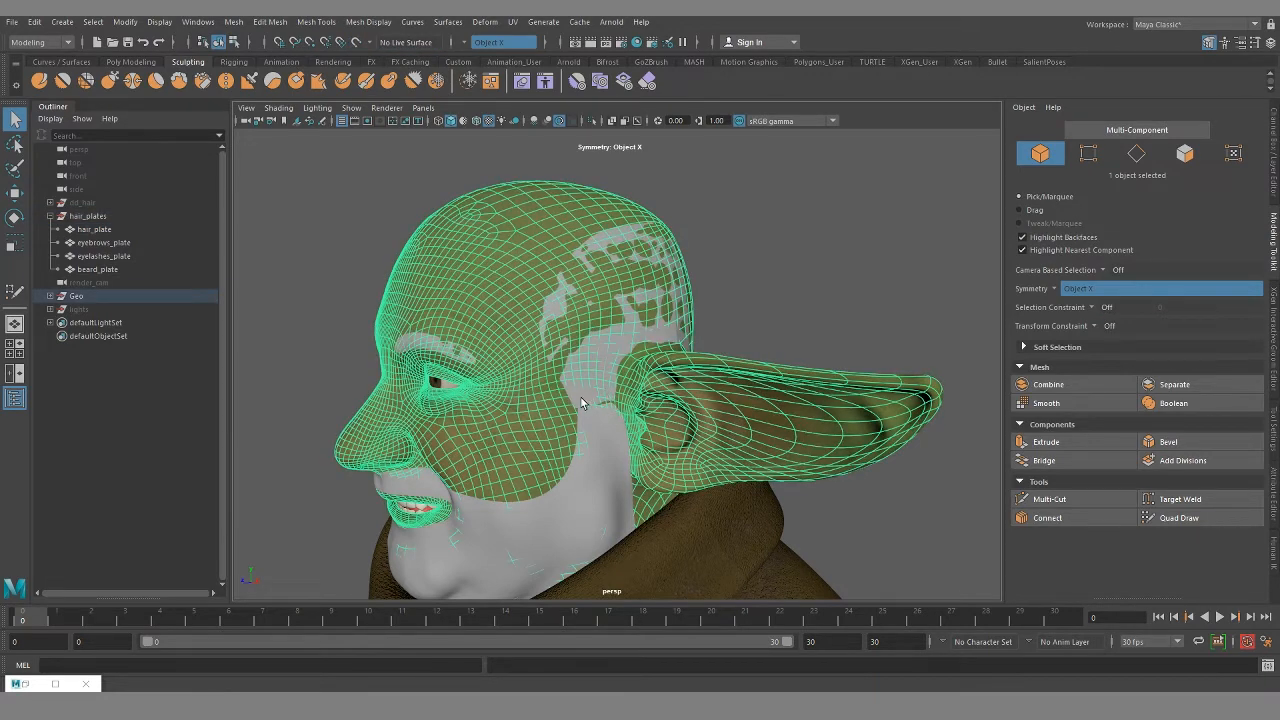
{"action": "left_click", "coordinate": [92, 228]}
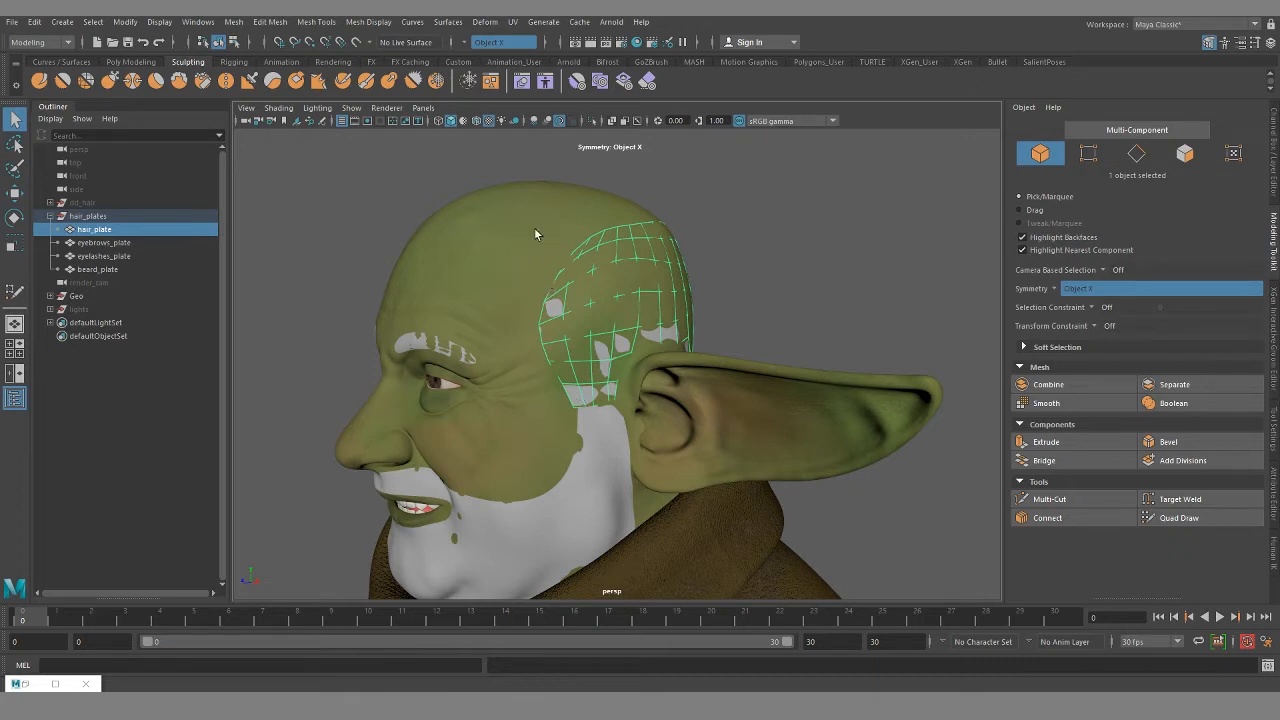
{"action": "mouse_move", "coordinate": [506, 310]}
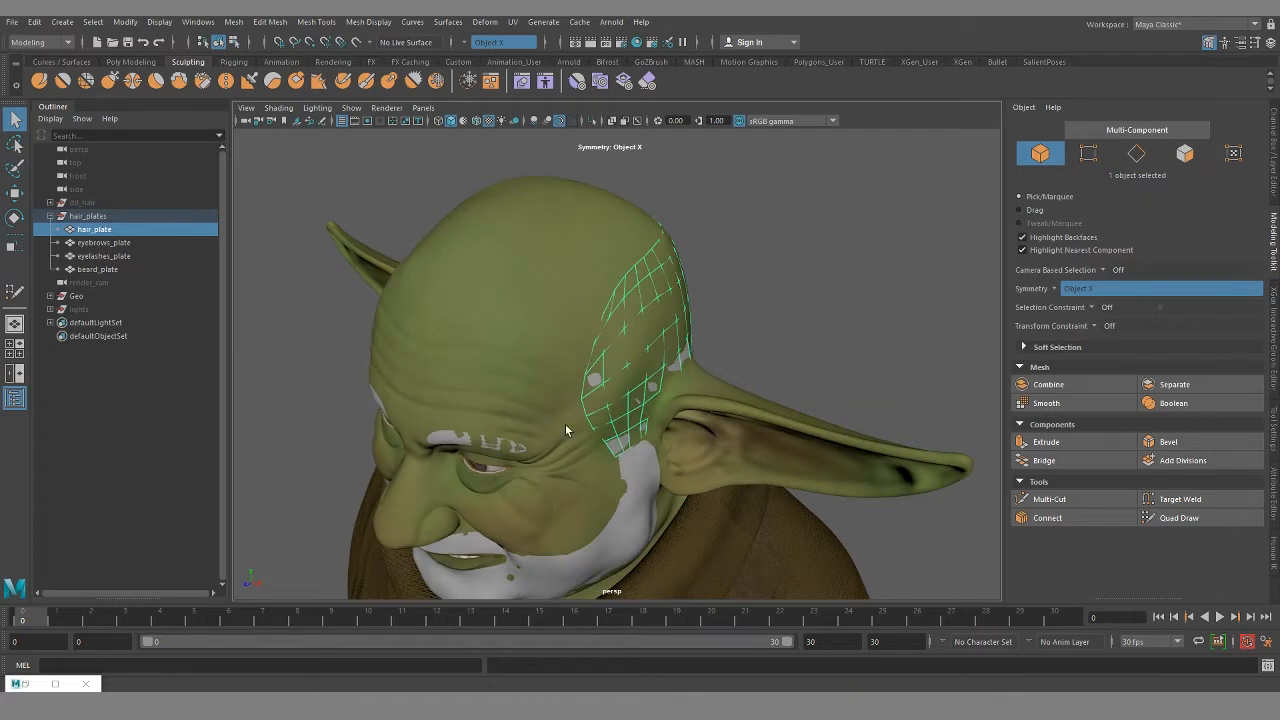
Orbit around the back plate, then activate Quad Draw on the live head surface
{"action": "left_click_drag", "start_coordinate": [564, 430], "coordinate": [500, 260]}
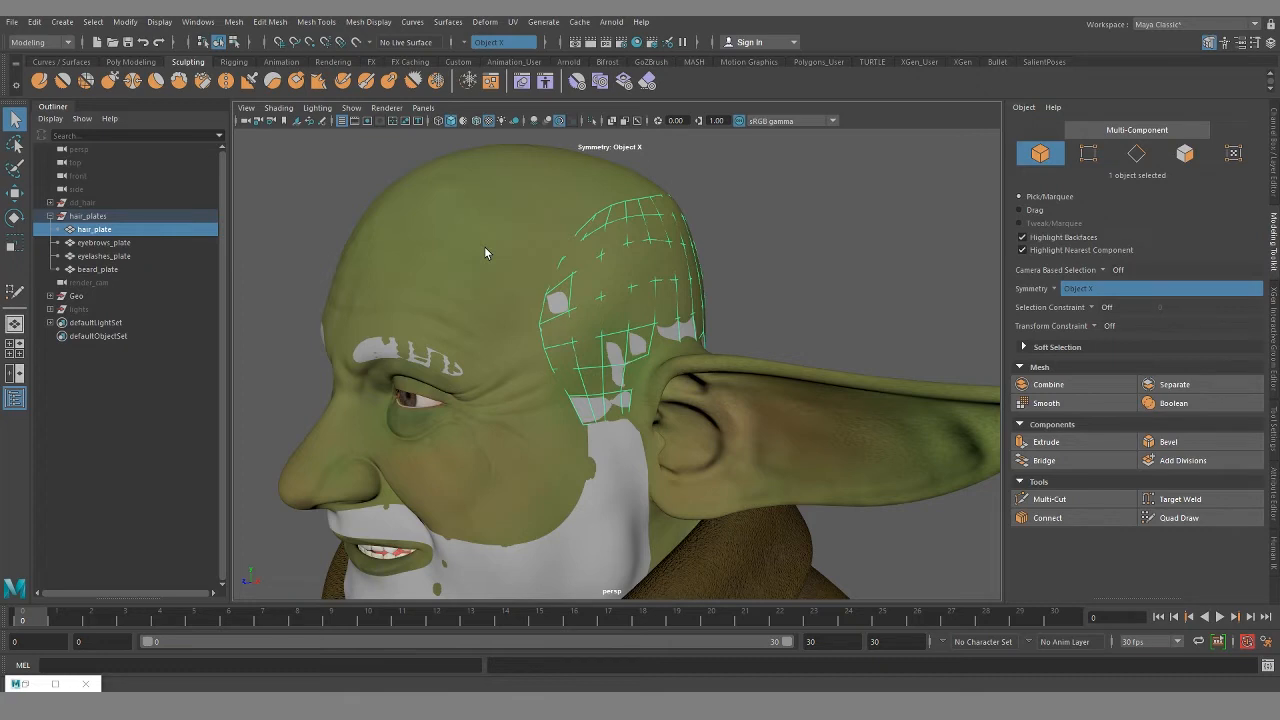
{"action": "mouse_move", "coordinate": [648, 350]}
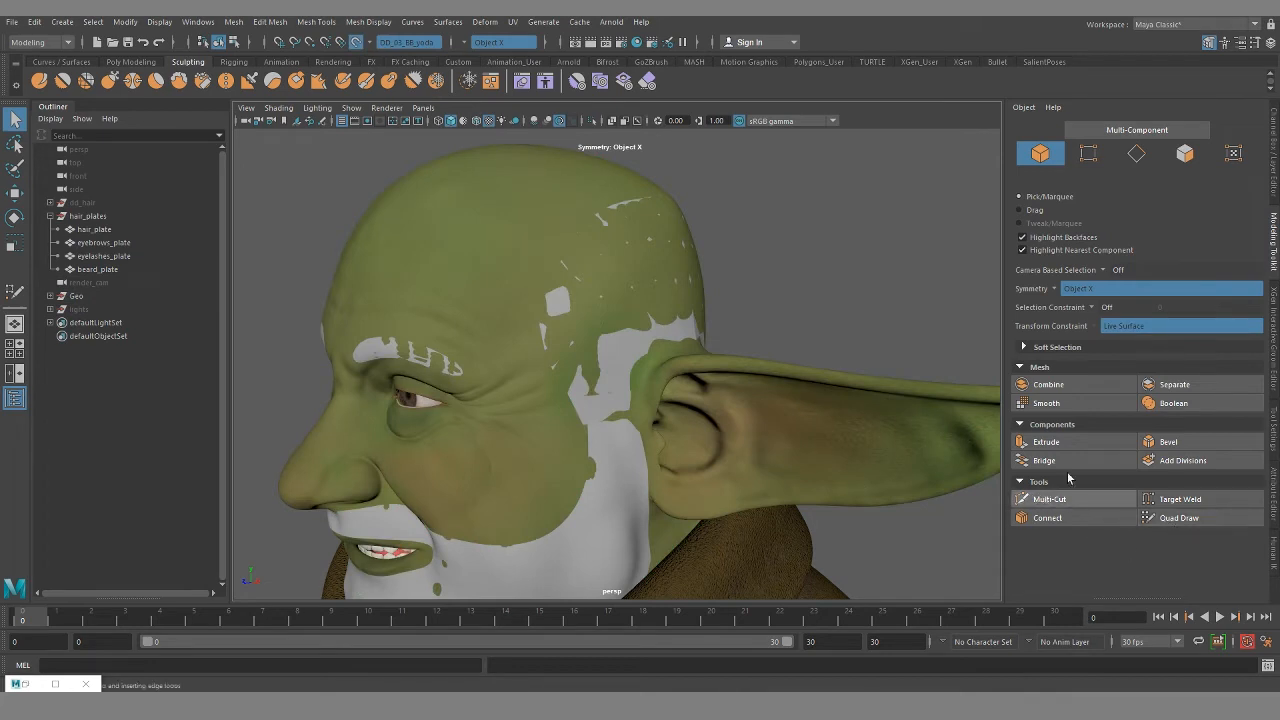
{"action": "left_click", "coordinate": [1172, 518]}
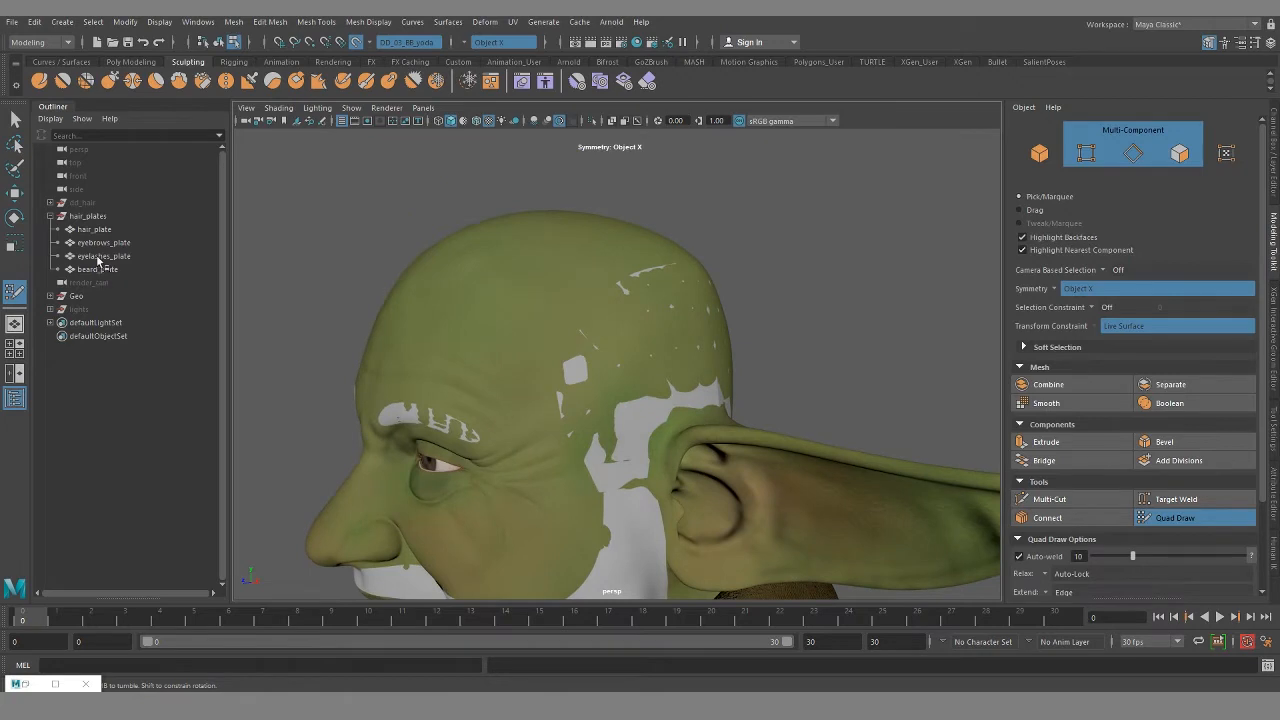
Pick a hair plate and quad-draw a patch over the temple behind the eye
{"action": "left_click", "coordinate": [94, 228]}
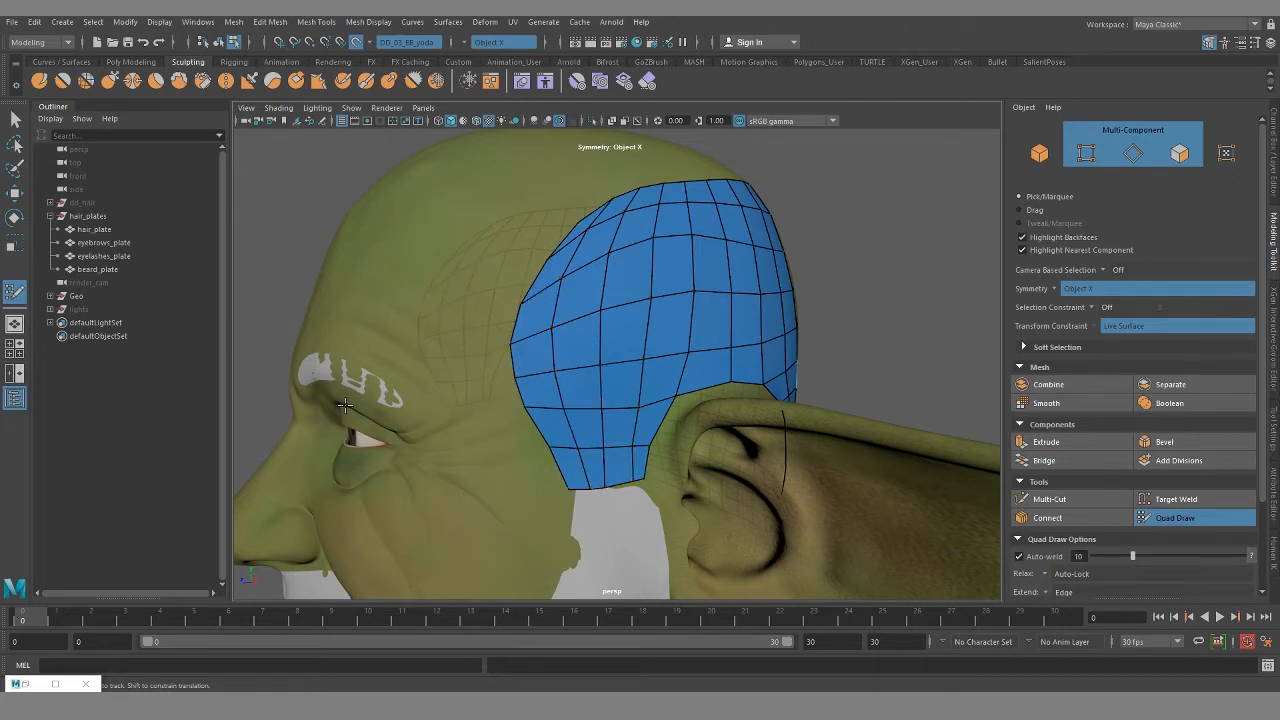
{"action": "mouse_move", "coordinate": [408, 396]}
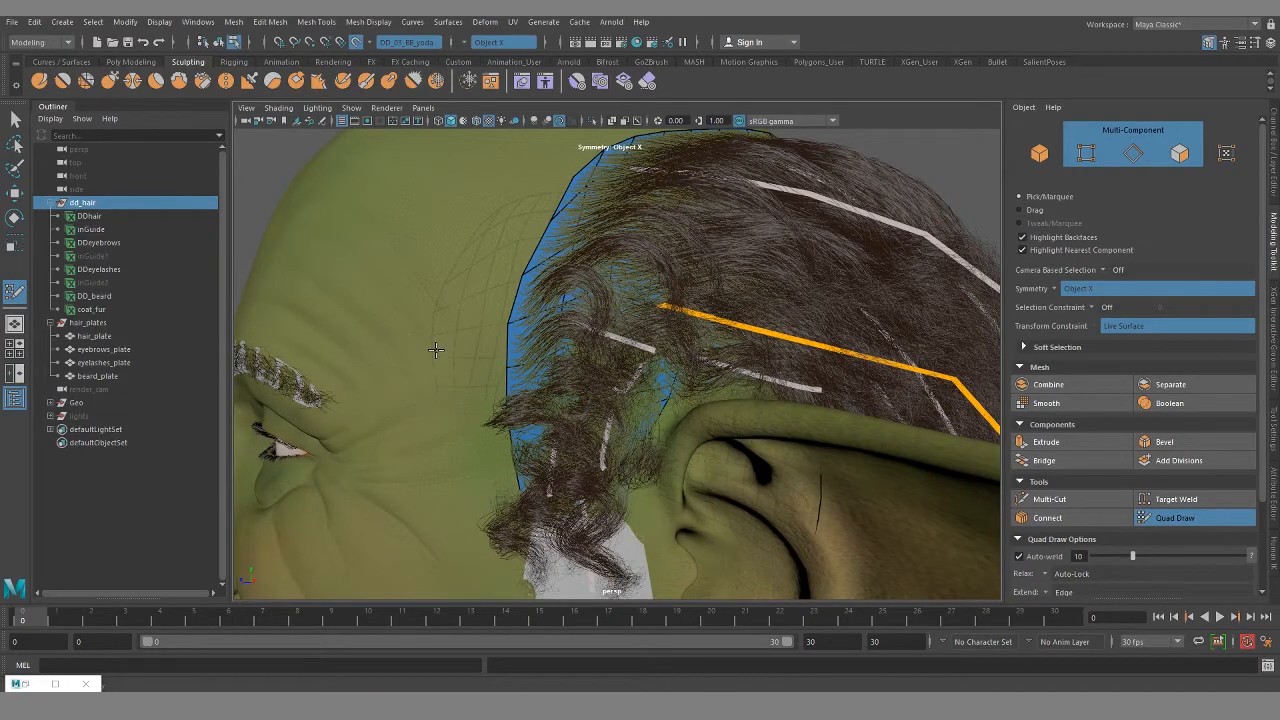
{"action": "mouse_move", "coordinate": [436, 376]}
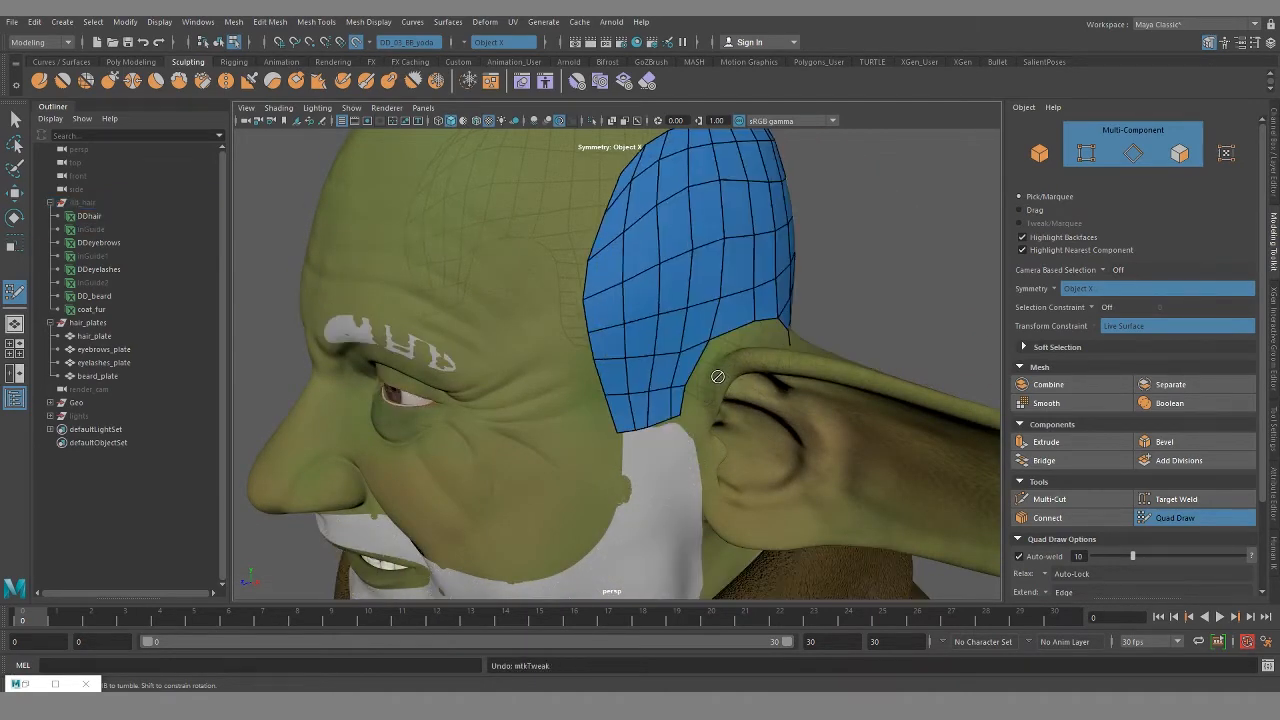
Tweak the side plate's Quad Draw edge to fit the hair growth area near the ear
{"action": "left_click_drag", "start_coordinate": [716, 376], "coordinate": [672, 396]}
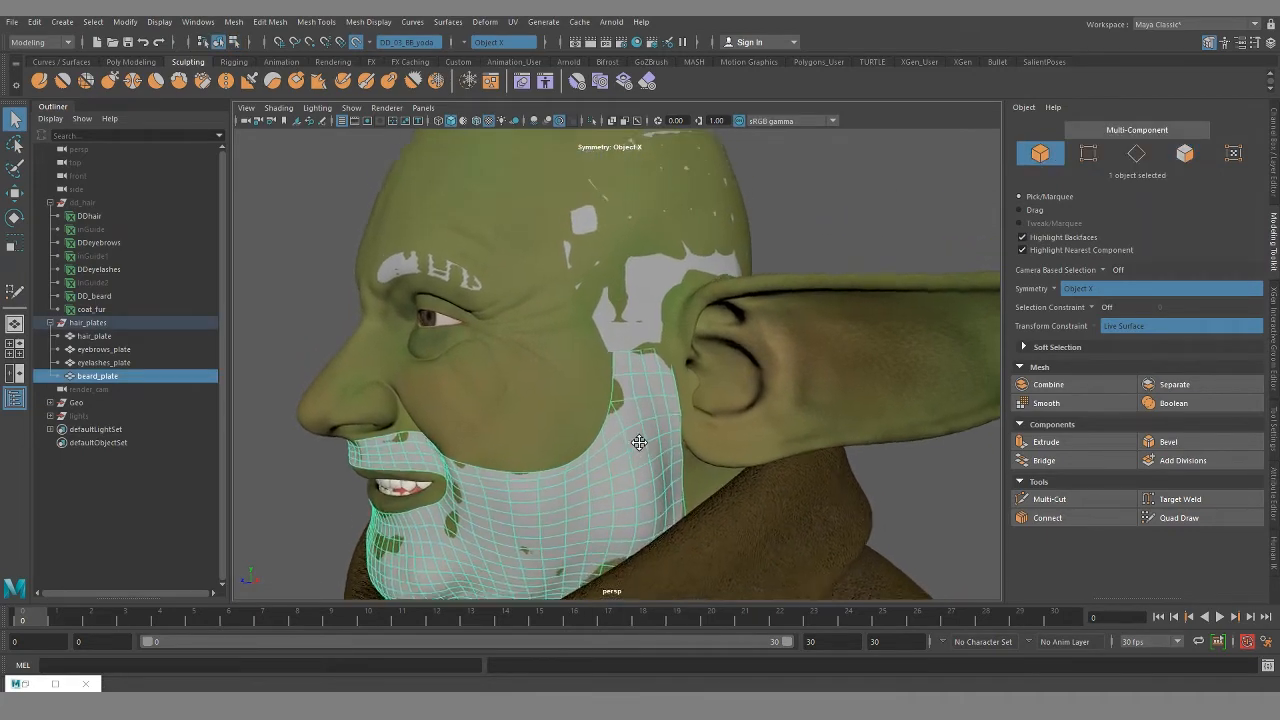
Select the scalp hair plate to inspect it, then reach for the UV menu
{"action": "left_click", "coordinate": [96, 336]}
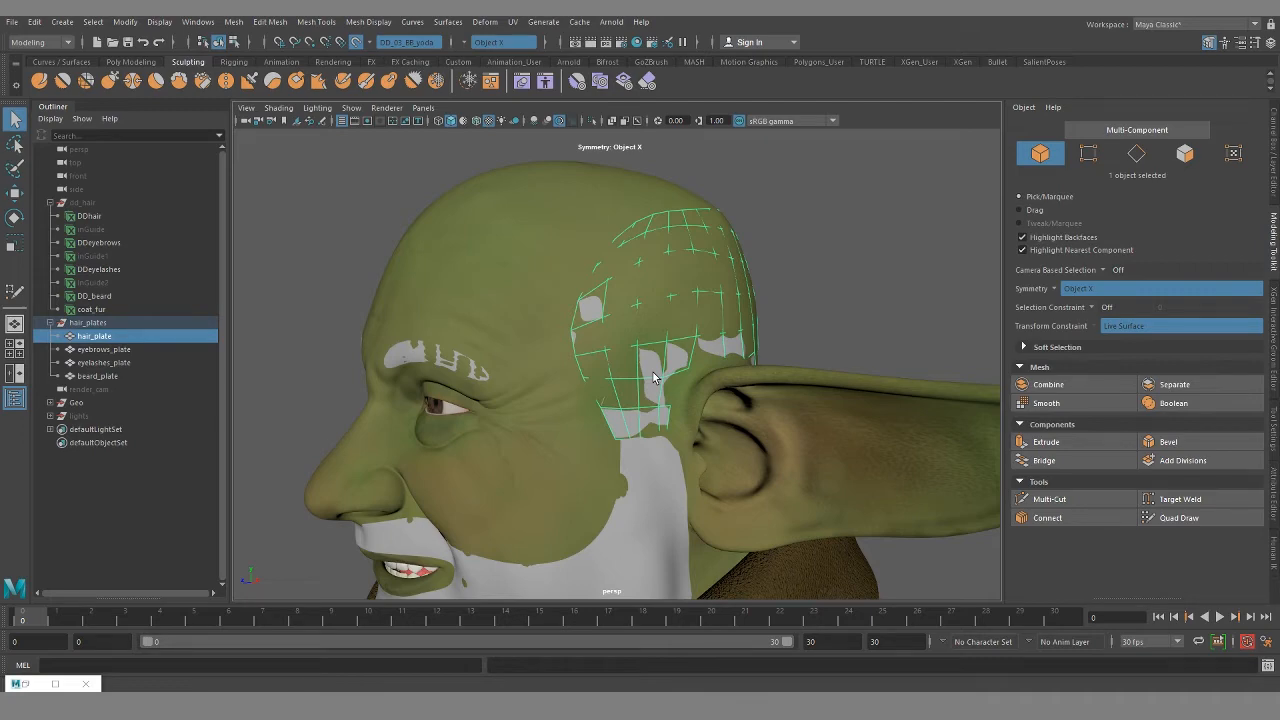
{"action": "left_click", "coordinate": [524, 22]}
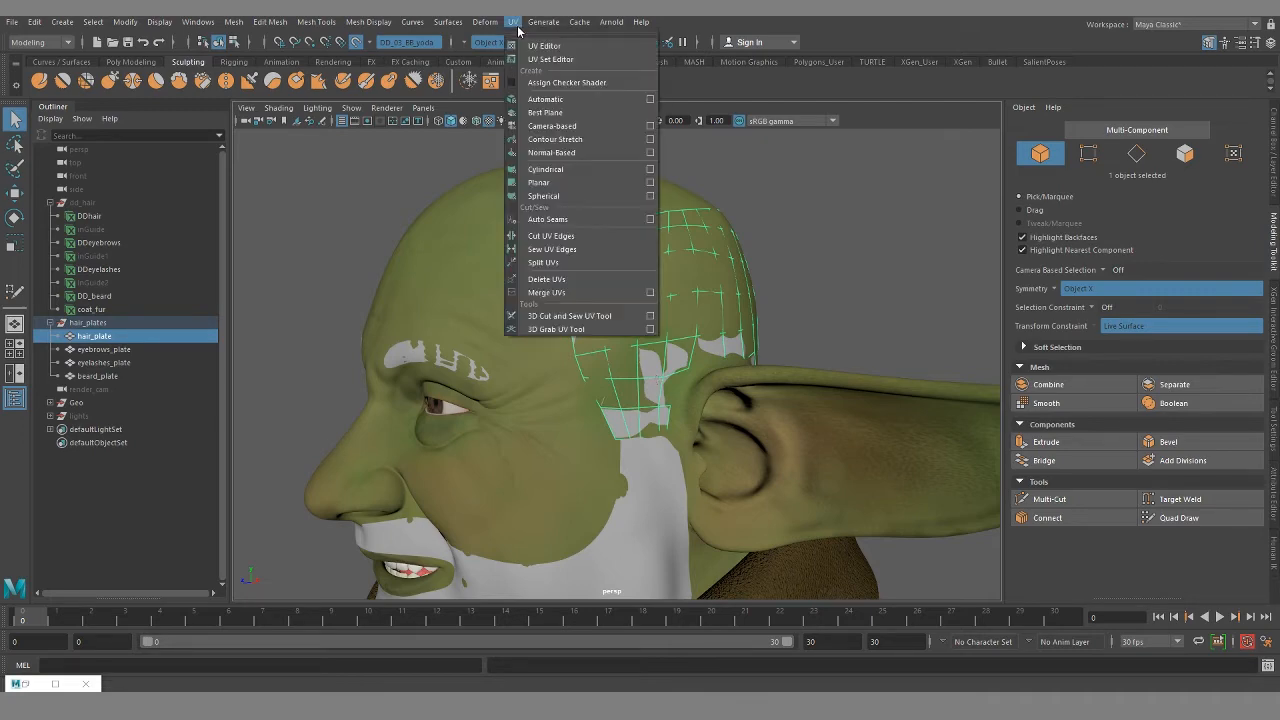
Open the UV Editor to show the goblin head's unwrapped UV layout beside the viewport
{"action": "left_click", "coordinate": [544, 44]}
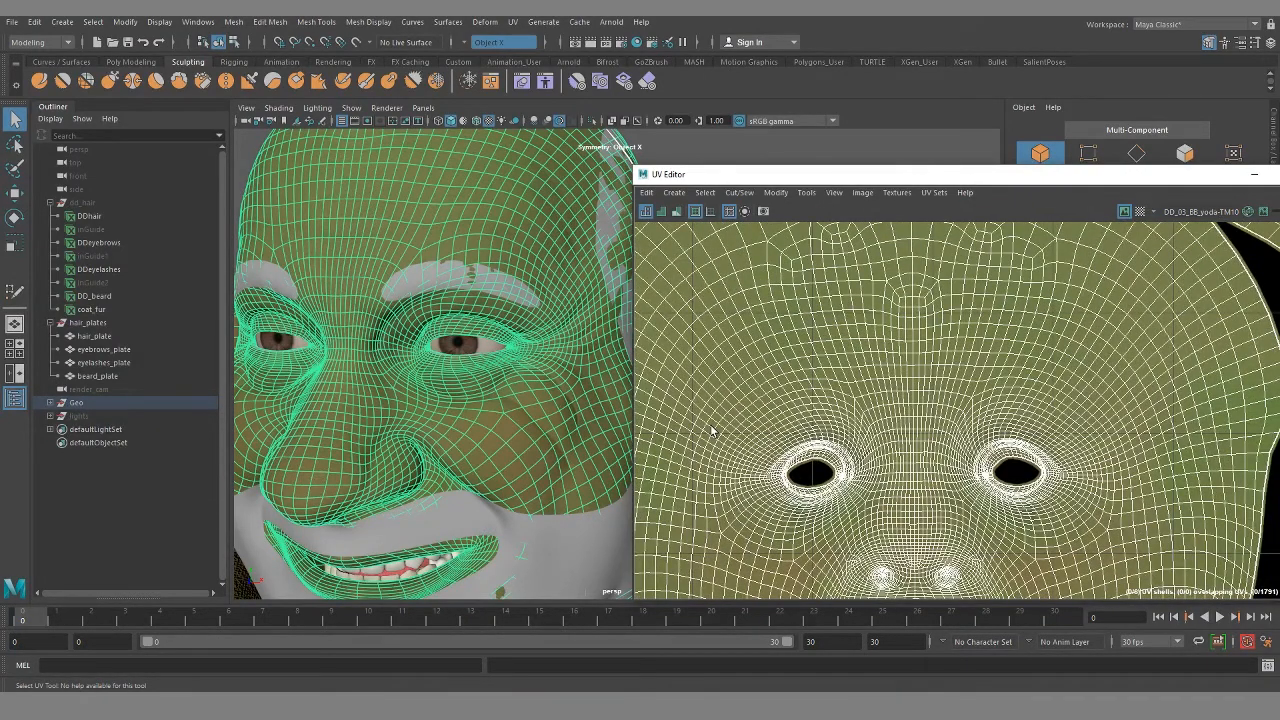
{"action": "mouse_move", "coordinate": [802, 430]}
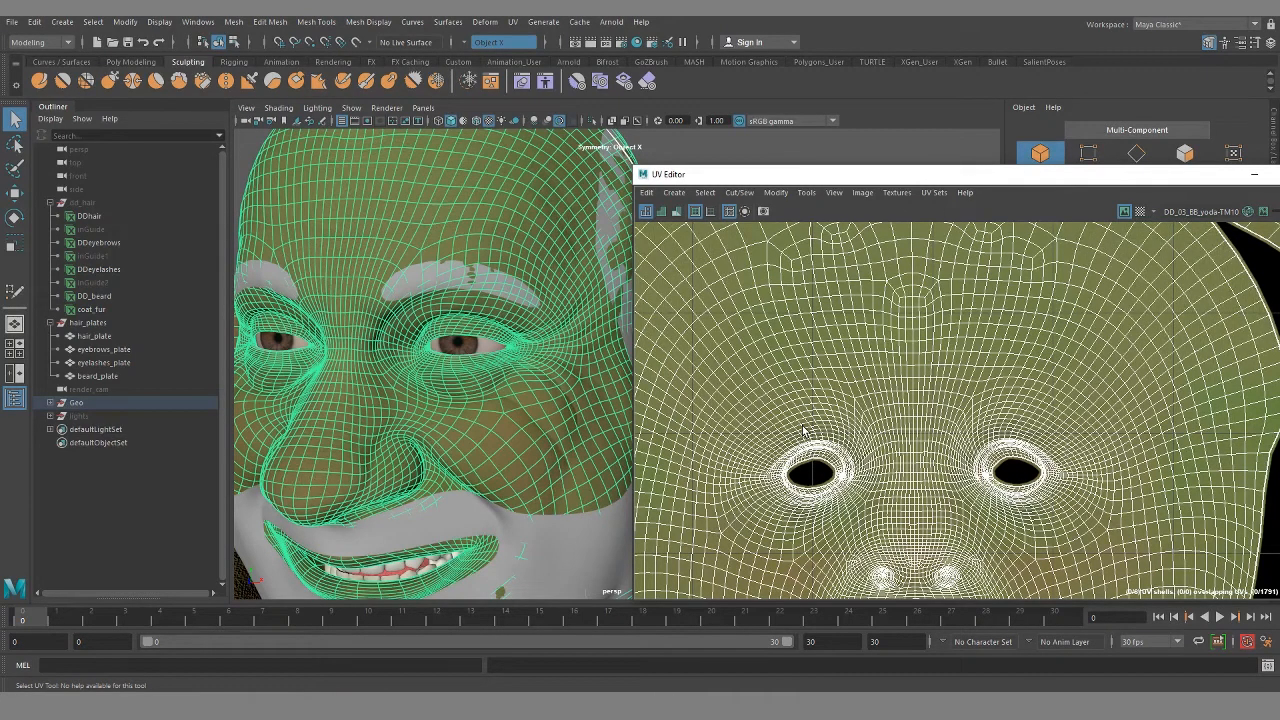
{"action": "mouse_move", "coordinate": [732, 436]}
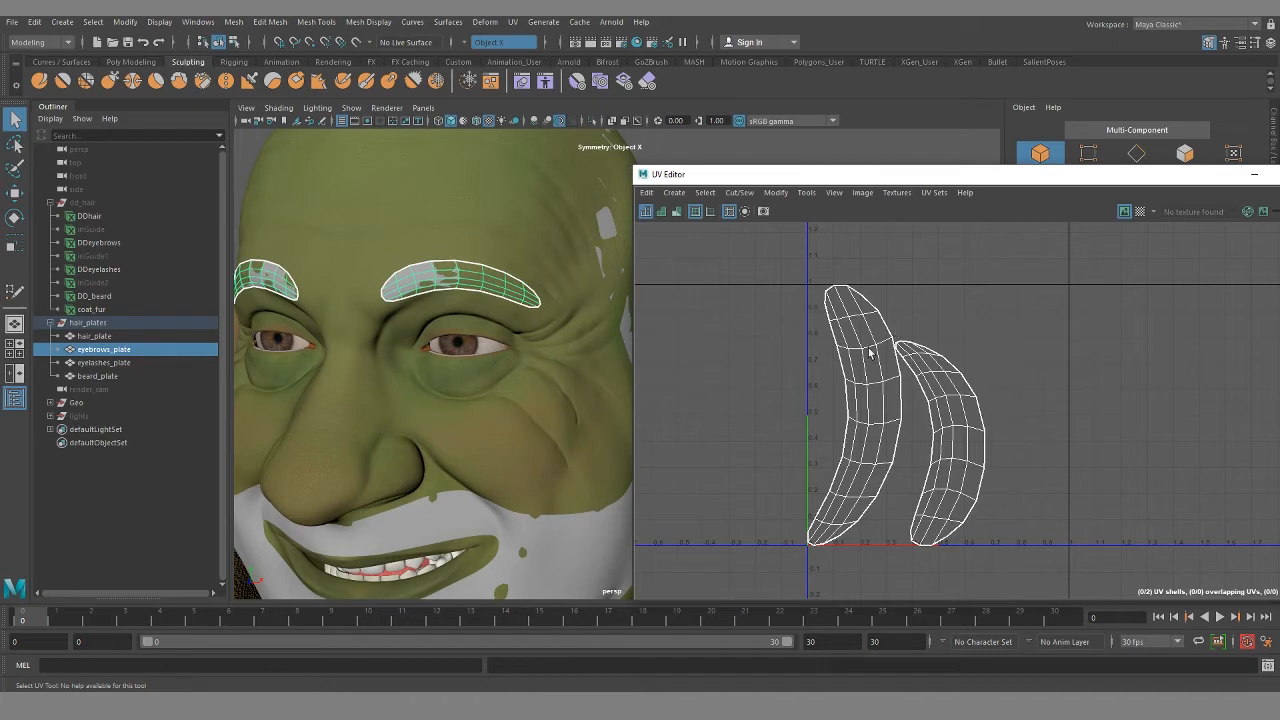
{"action": "mouse_move", "coordinate": [824, 270]}
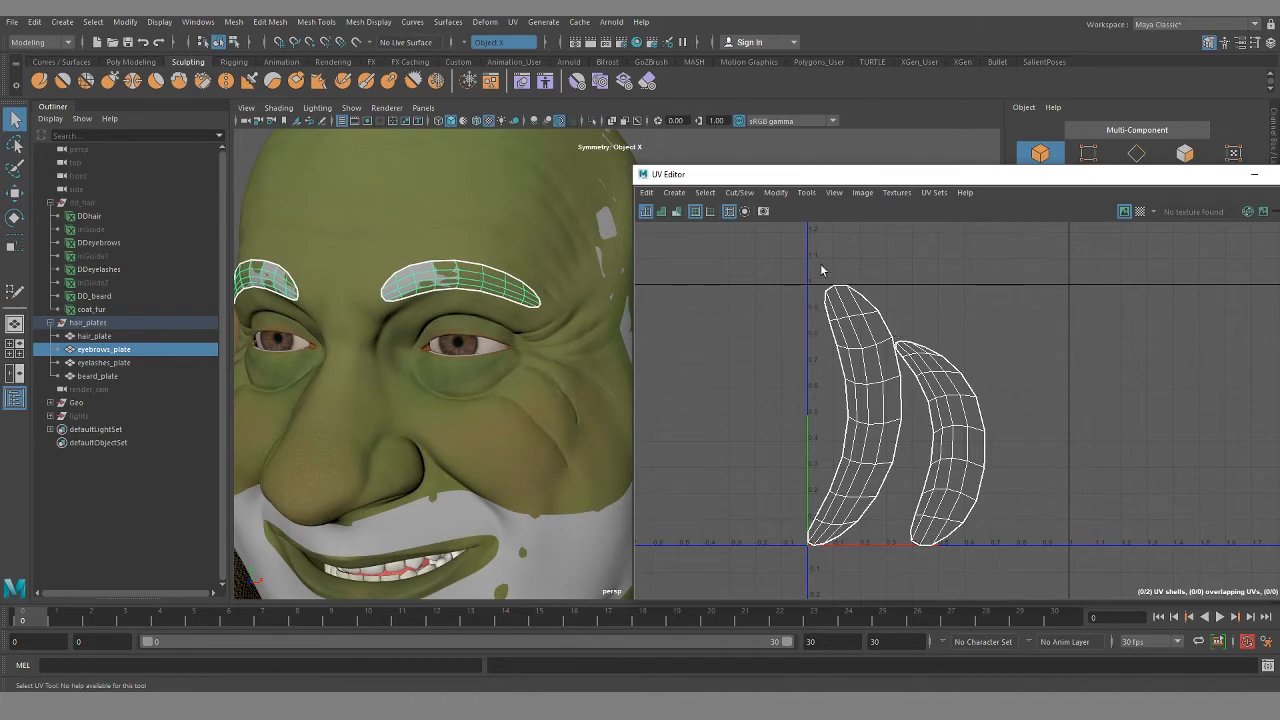
{"action": "mouse_move", "coordinate": [952, 338]}
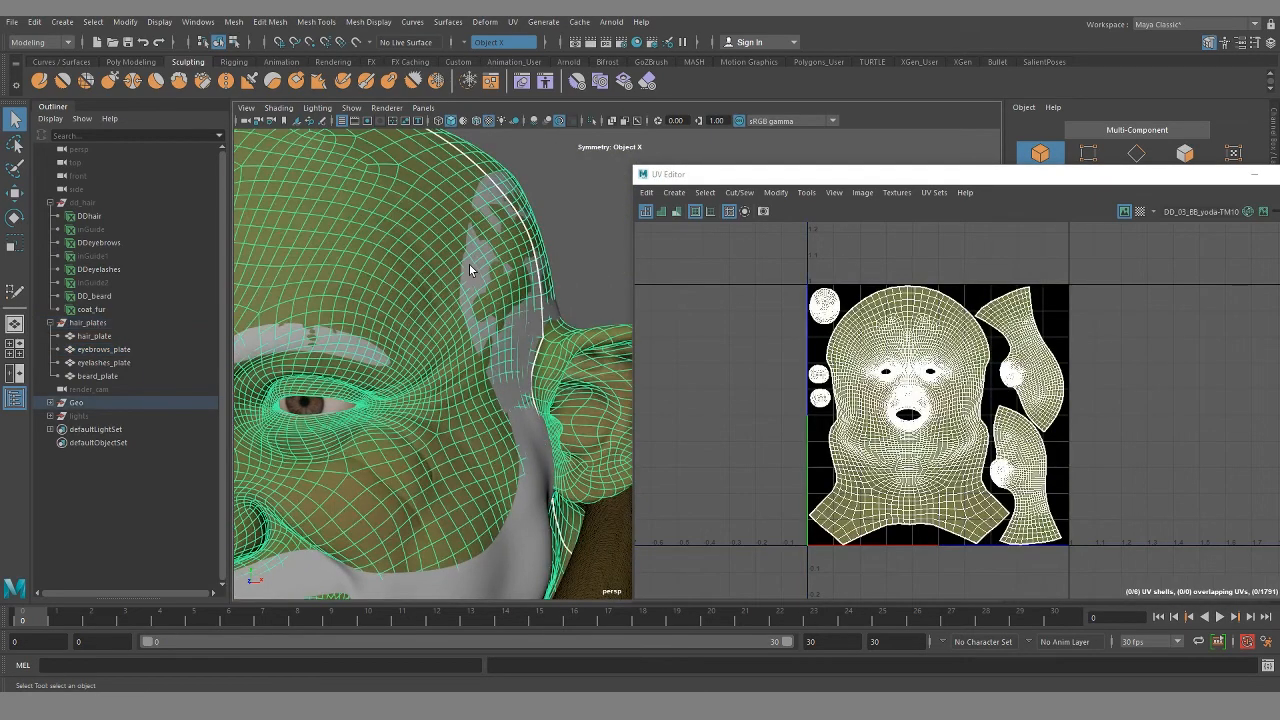
Select back_plate to display its flattened UV shell in the UV Editor
{"action": "left_click", "coordinate": [92, 336]}
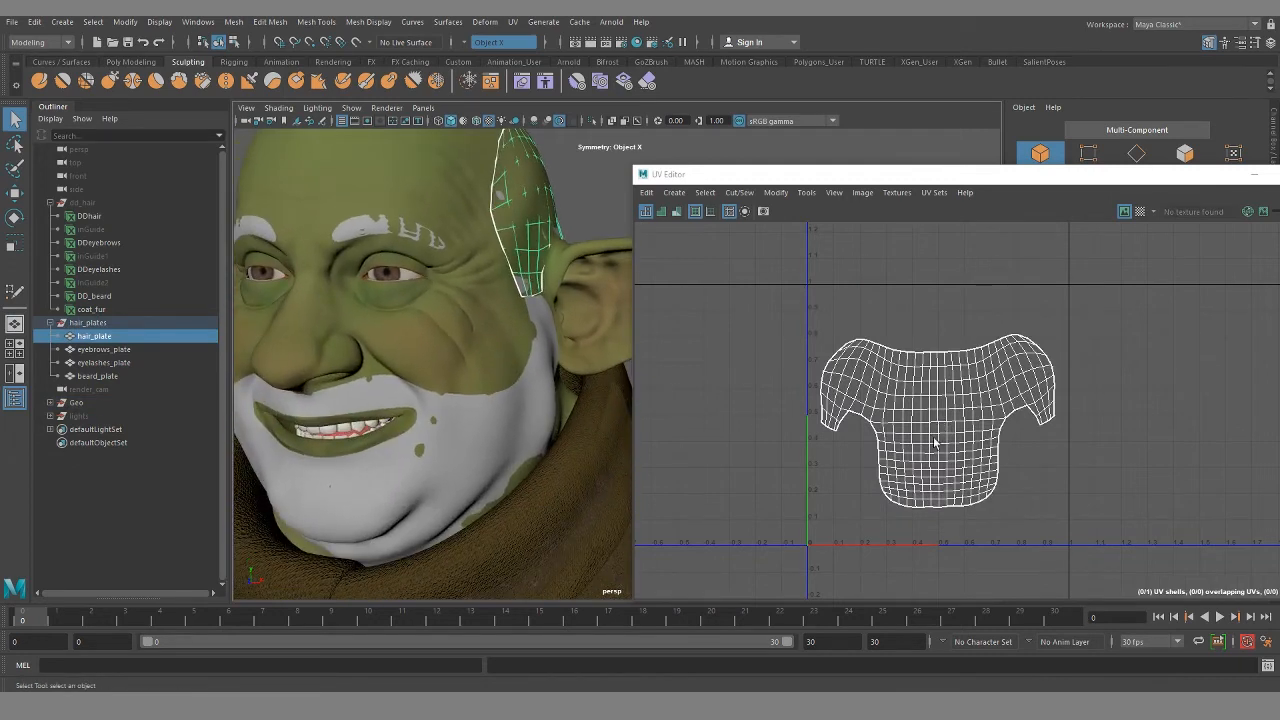
{"action": "mouse_move", "coordinate": [1050, 360]}
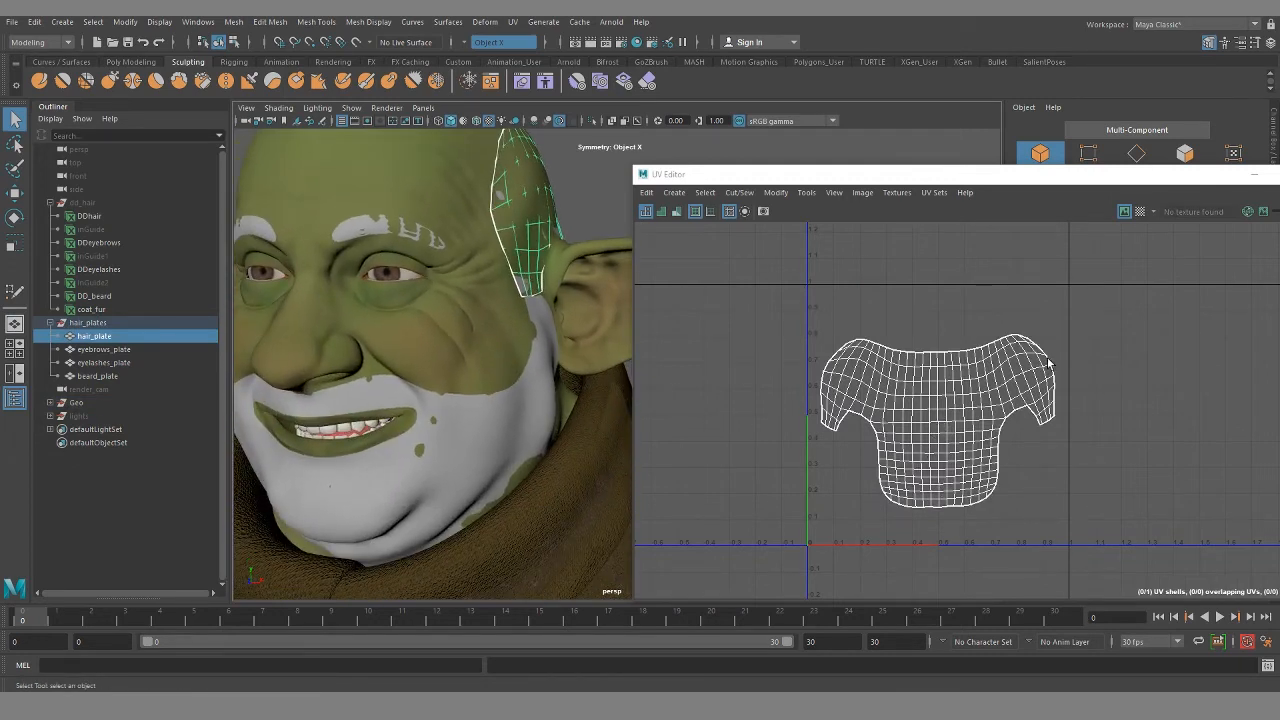